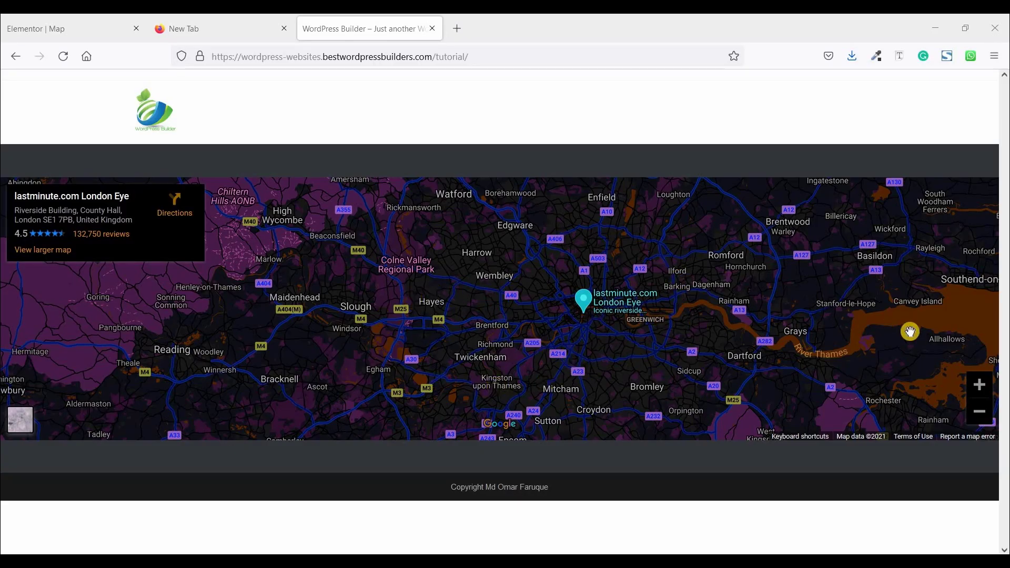
# Step: Add a single-column section with Columns Gap set to No Gap and Min Height 400
pyautogui.click(978, 385)
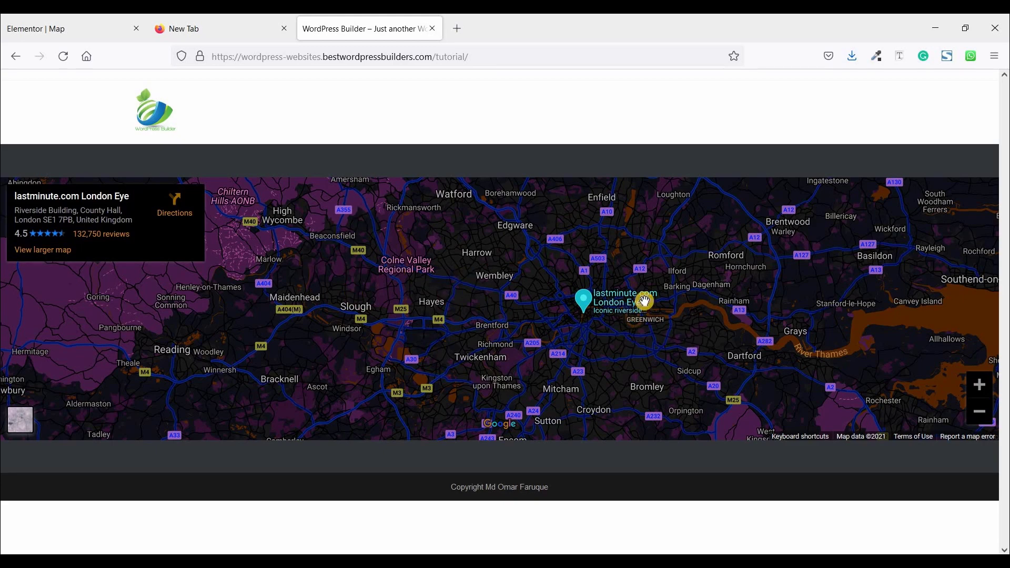
pyautogui.moveTo(204, 245)
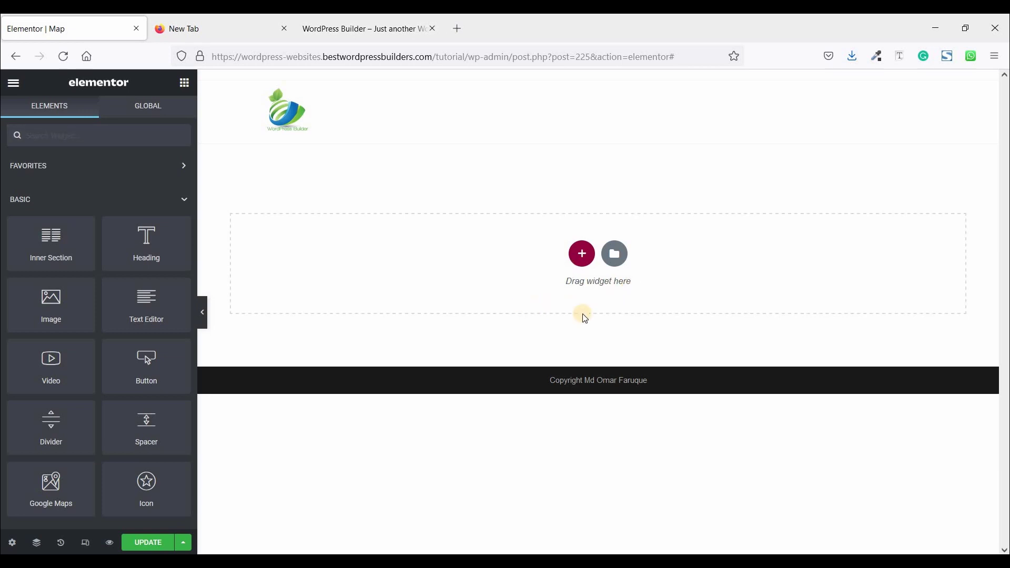
pyautogui.moveTo(490, 371)
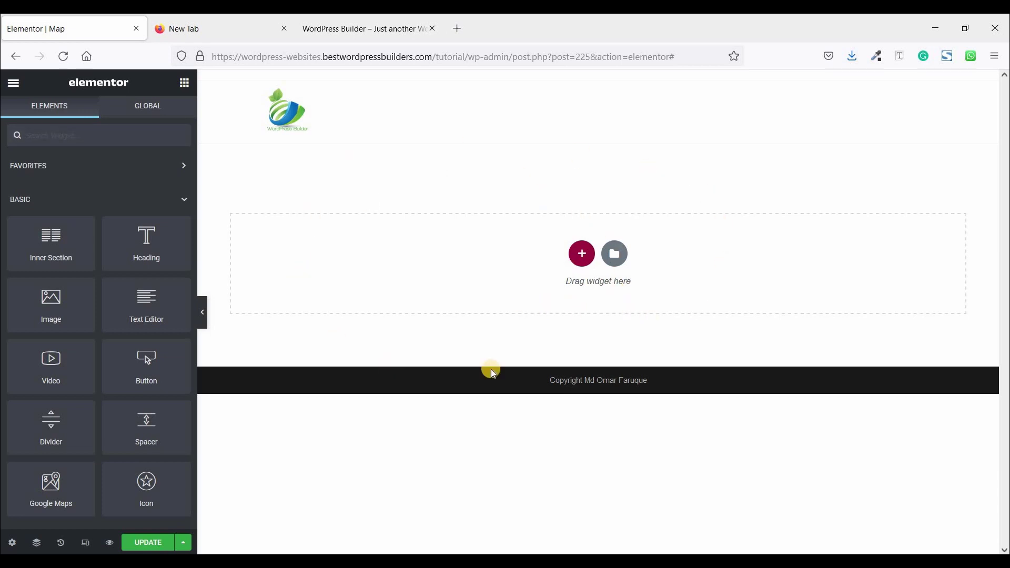
pyautogui.moveTo(495, 323)
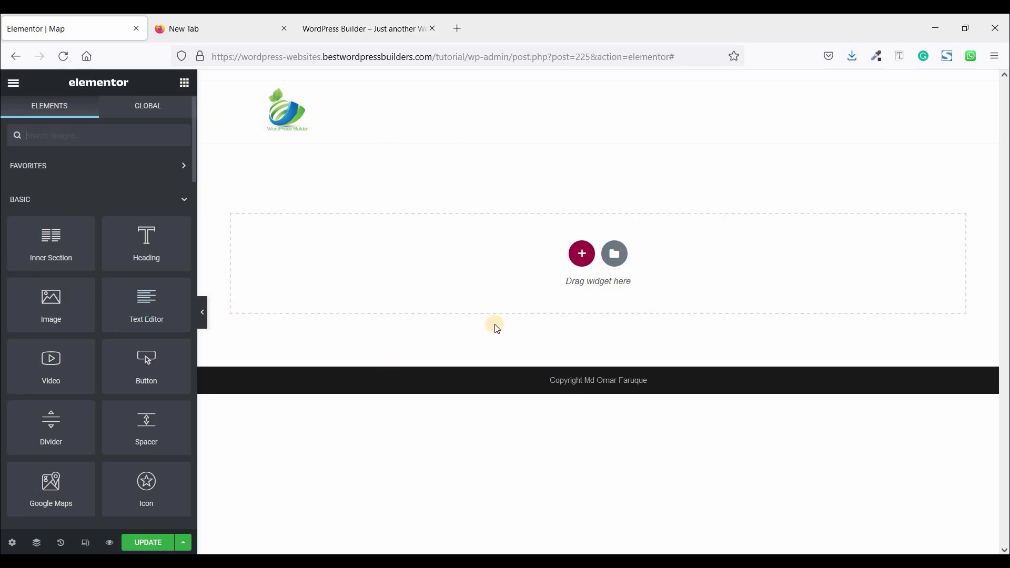
pyautogui.click(581, 254)
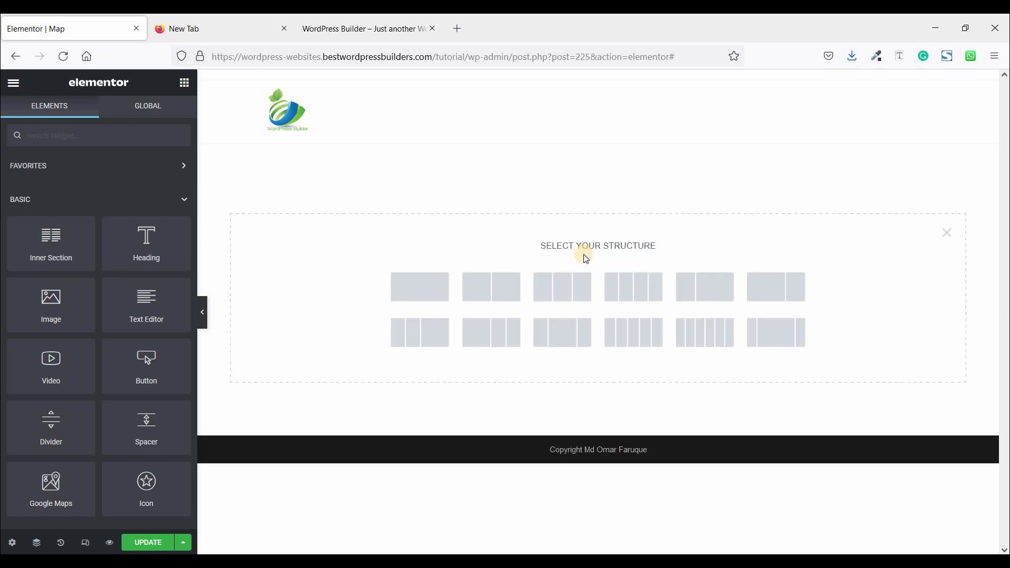
pyautogui.click(418, 286)
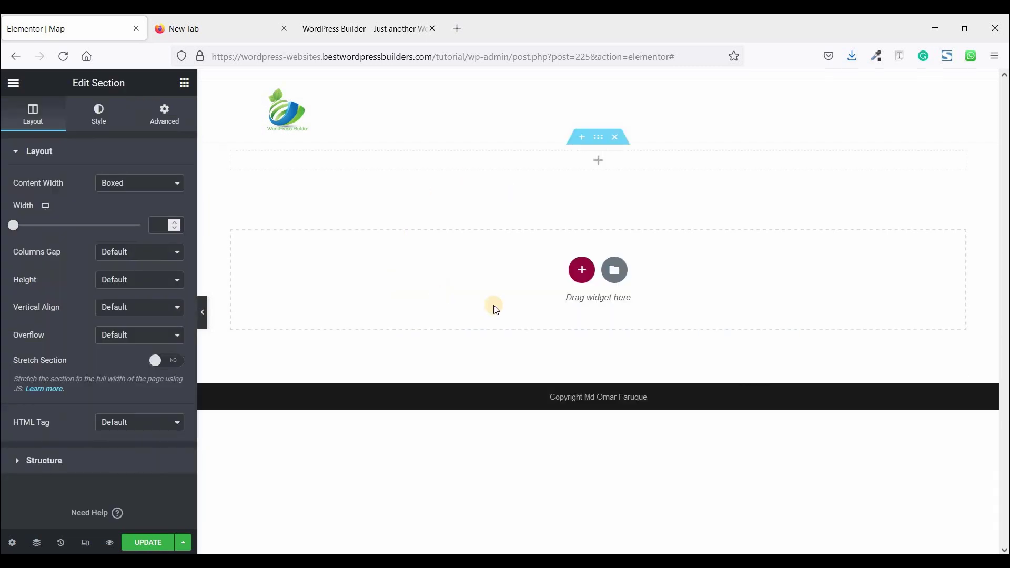
pyautogui.click(138, 251)
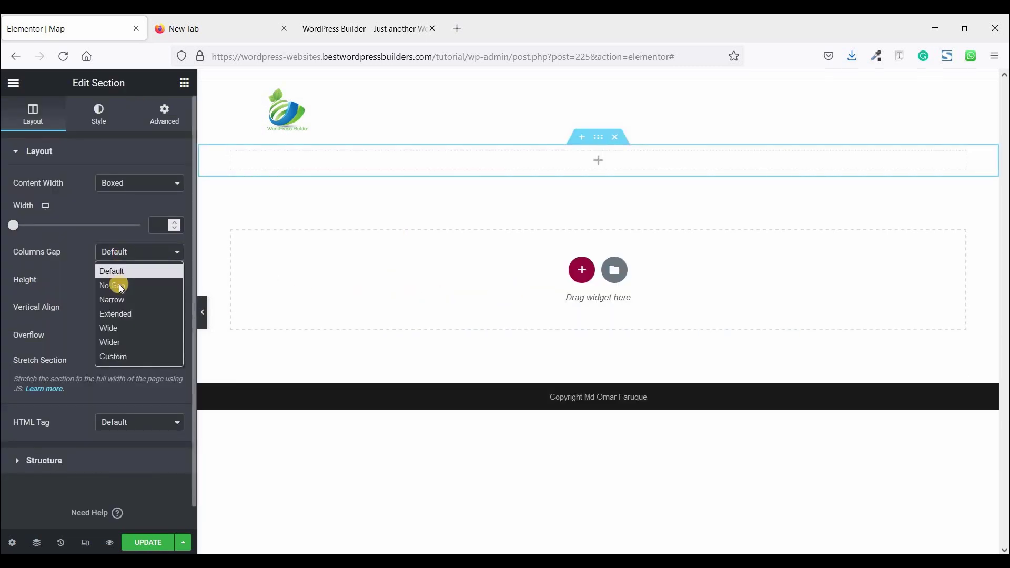
pyautogui.click(104, 285)
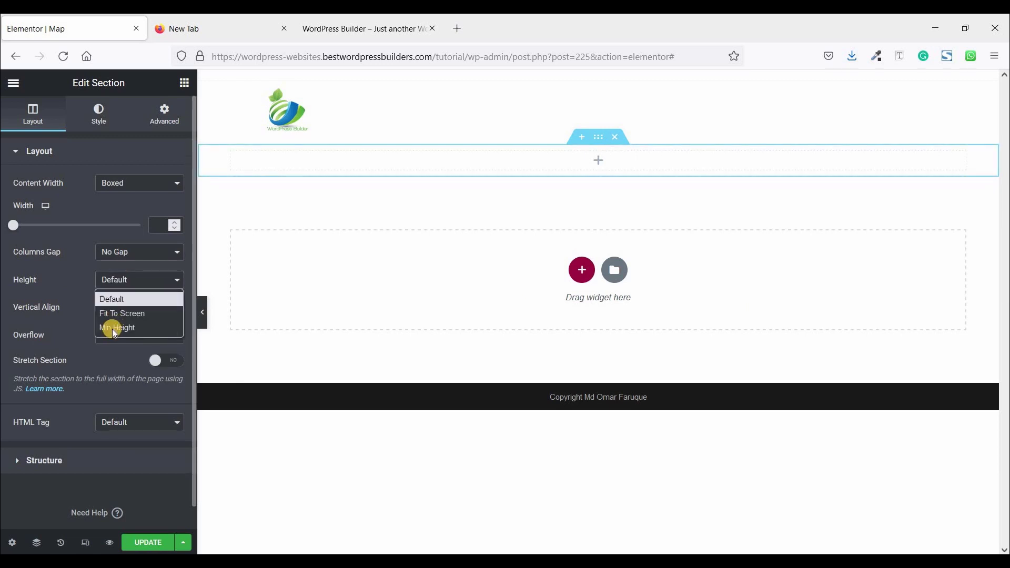
pyautogui.click(117, 327)
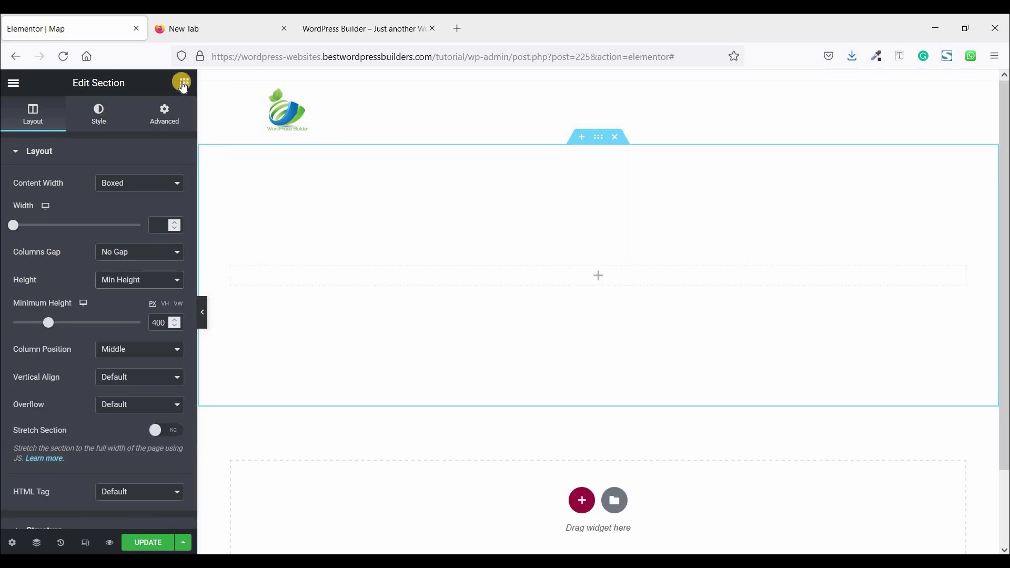
pyautogui.click(183, 82)
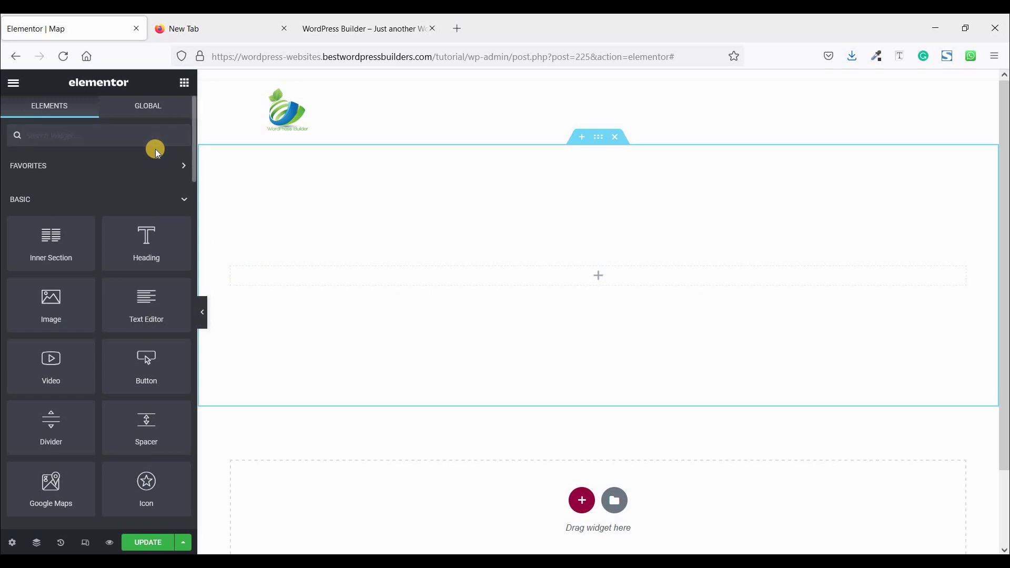
# Step: Search the Elements panel for the map widget to place Google Maps in the section
pyautogui.write('ma')
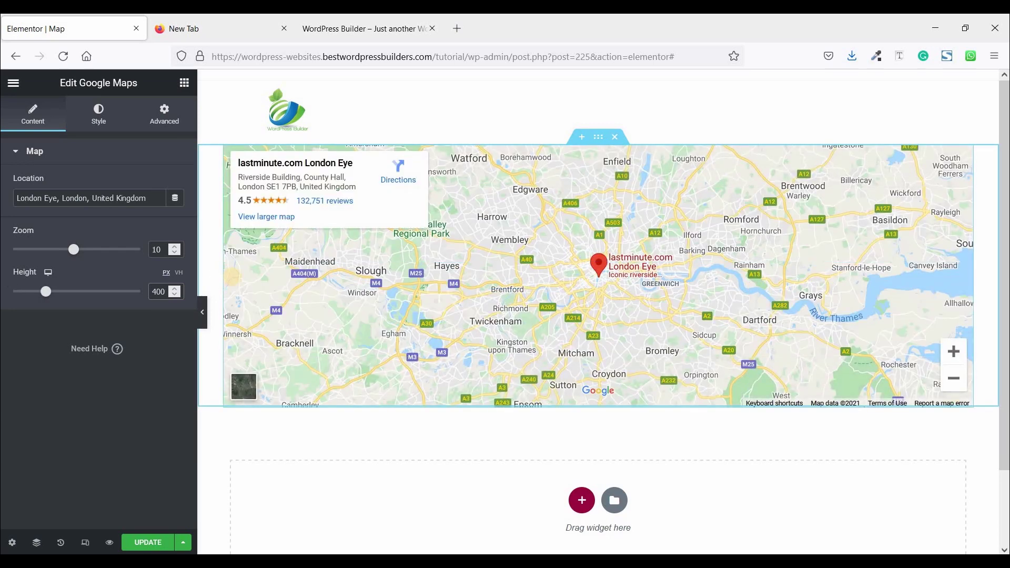
pyautogui.moveTo(598, 136)
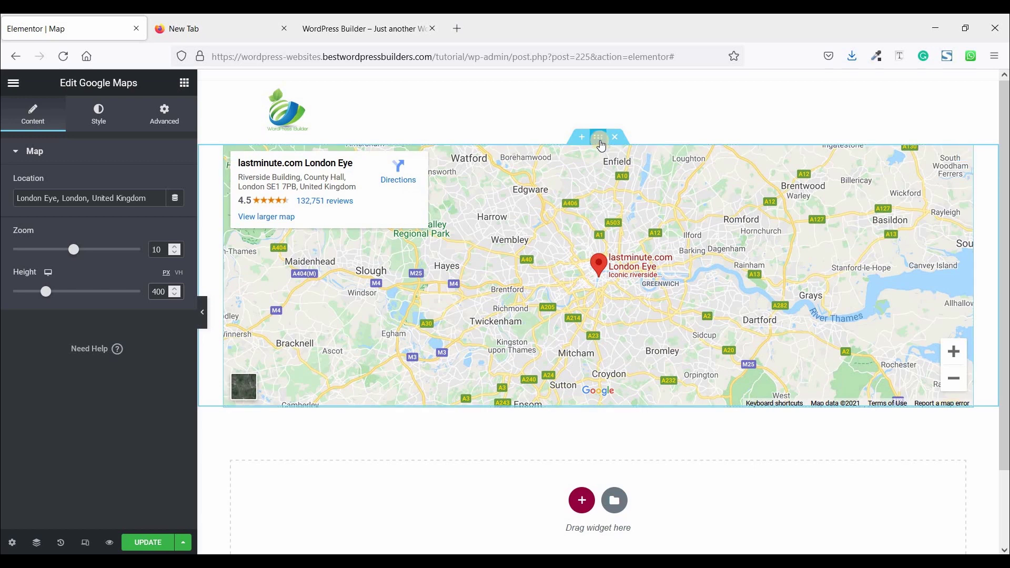
# Step: Set the map section to Full Width content and 50 px top and bottom padding
pyautogui.click(597, 137)
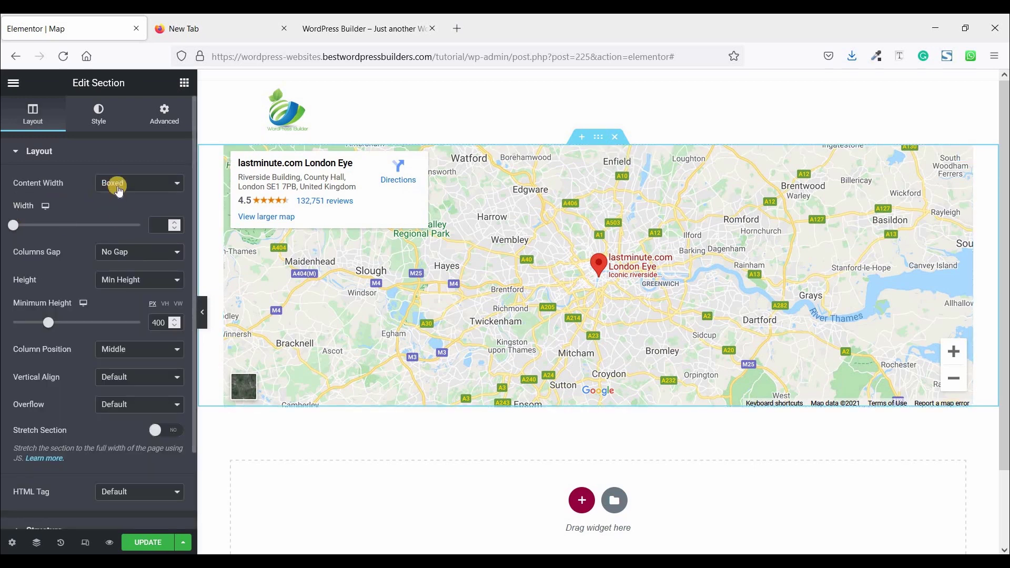
pyautogui.click(139, 183)
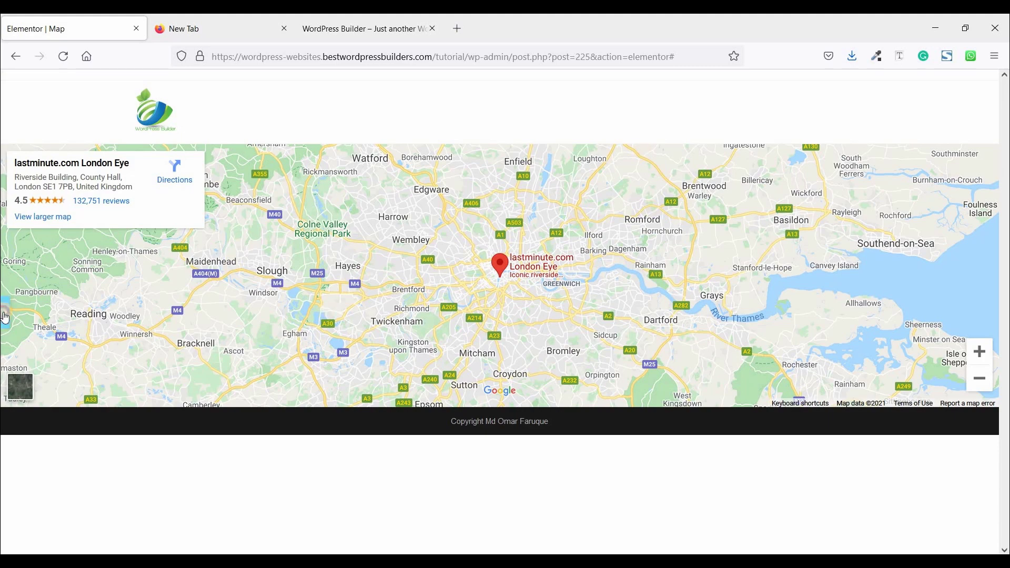
pyautogui.click(598, 137)
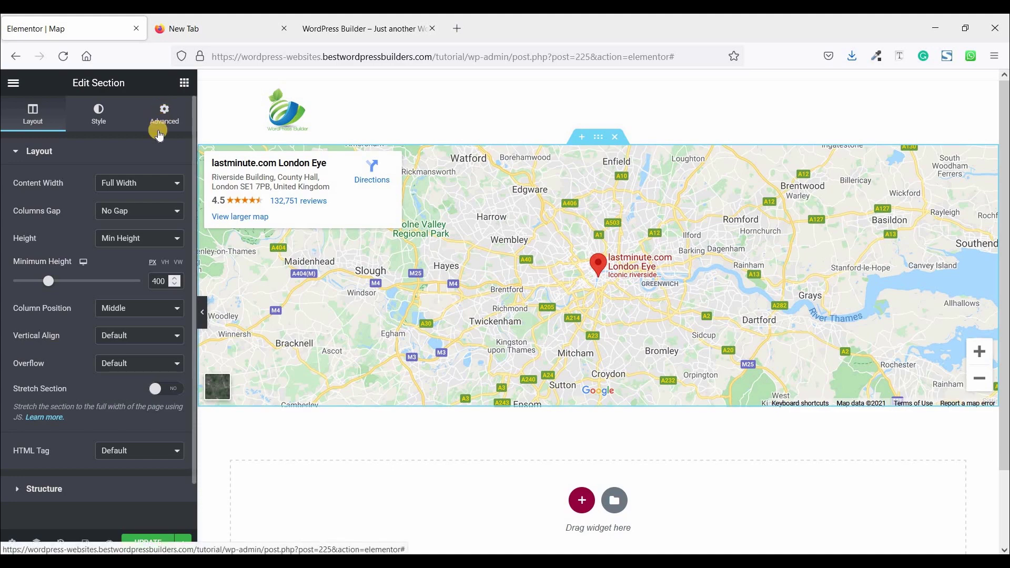
pyautogui.click(164, 113)
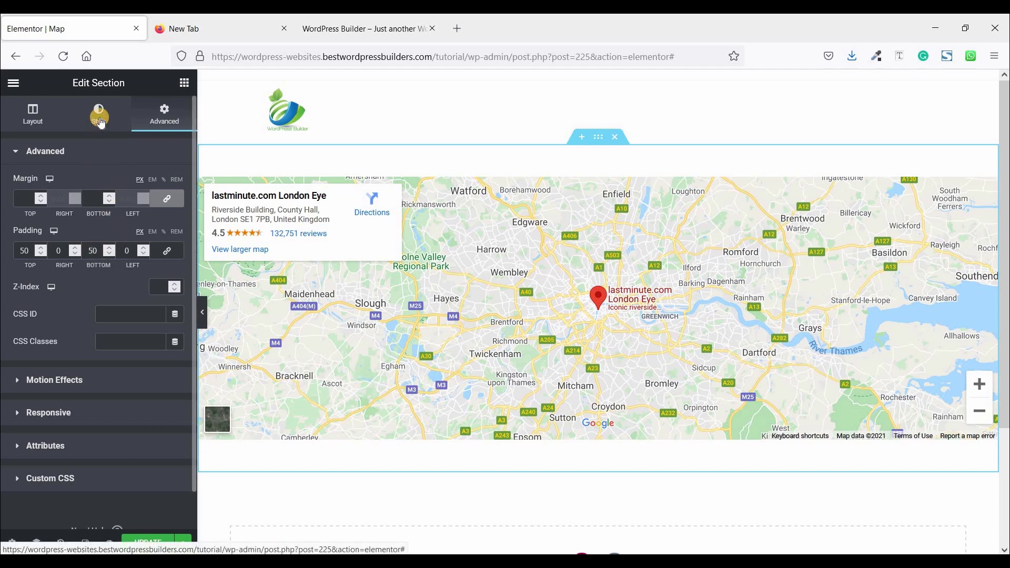
# Step: Give the section a Classic background of #34383C sampled from the reference page
pyautogui.click(98, 112)
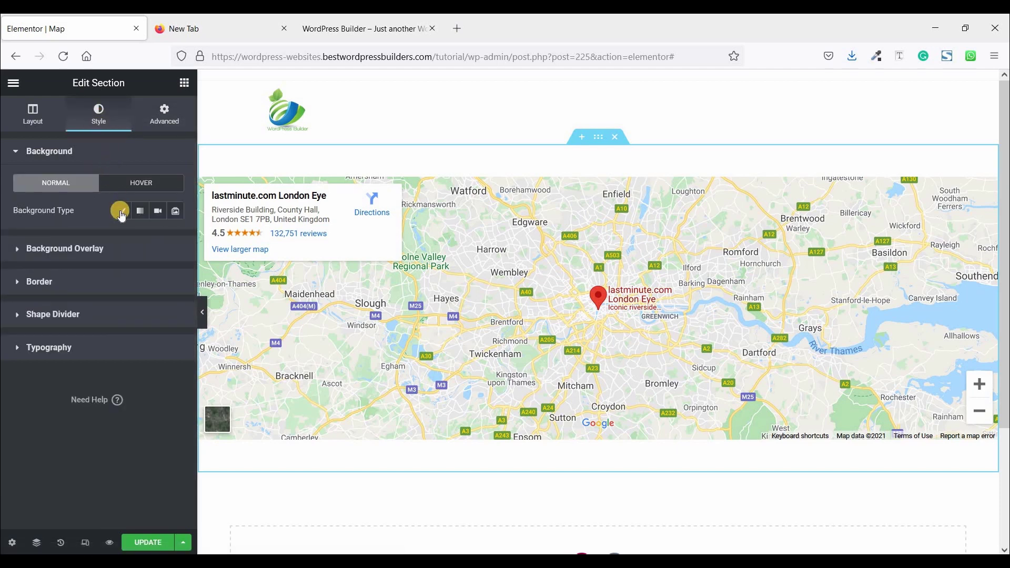
pyautogui.click(122, 211)
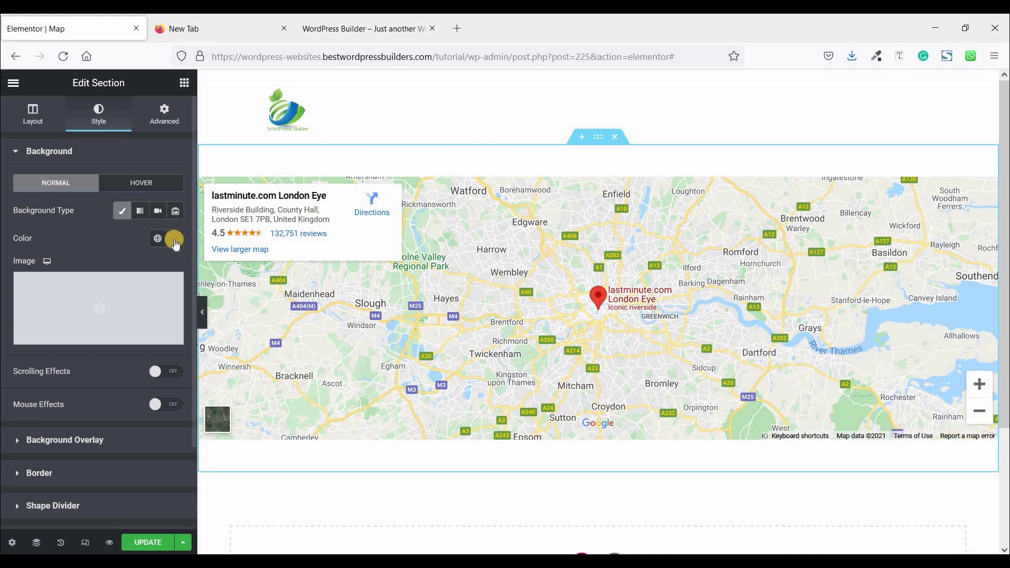
pyautogui.click(175, 239)
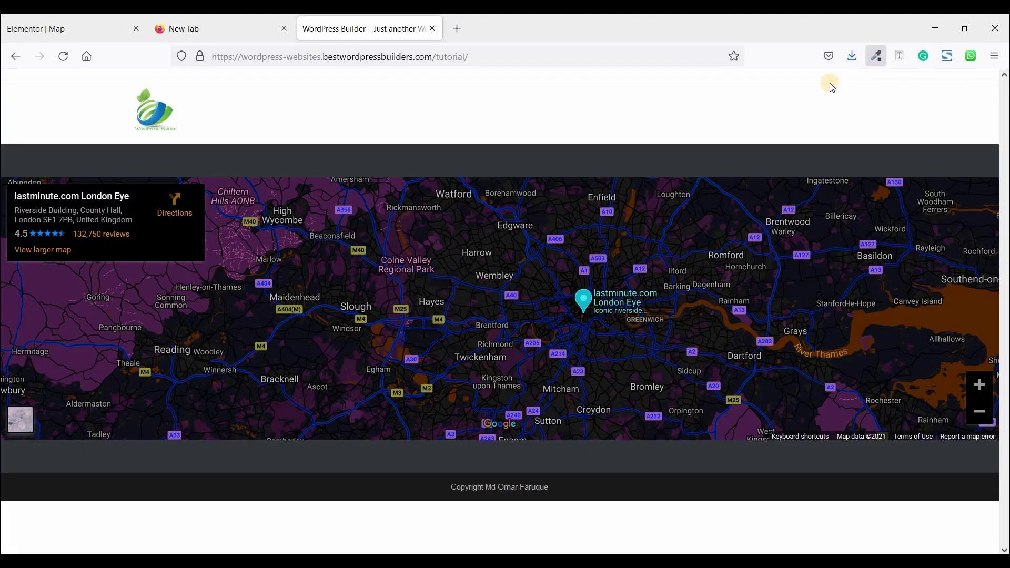
pyautogui.click(876, 56)
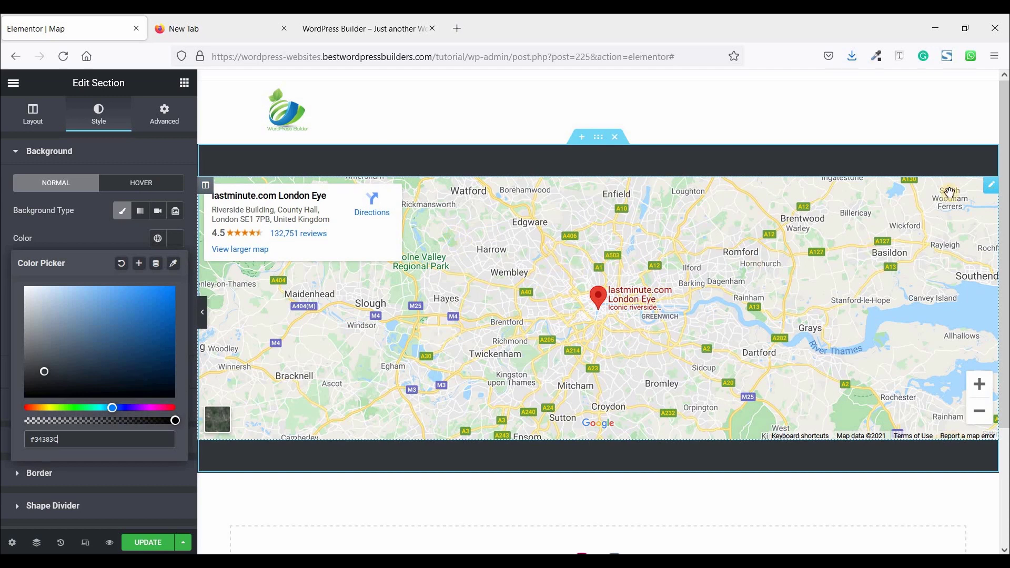
pyautogui.moveTo(991, 188)
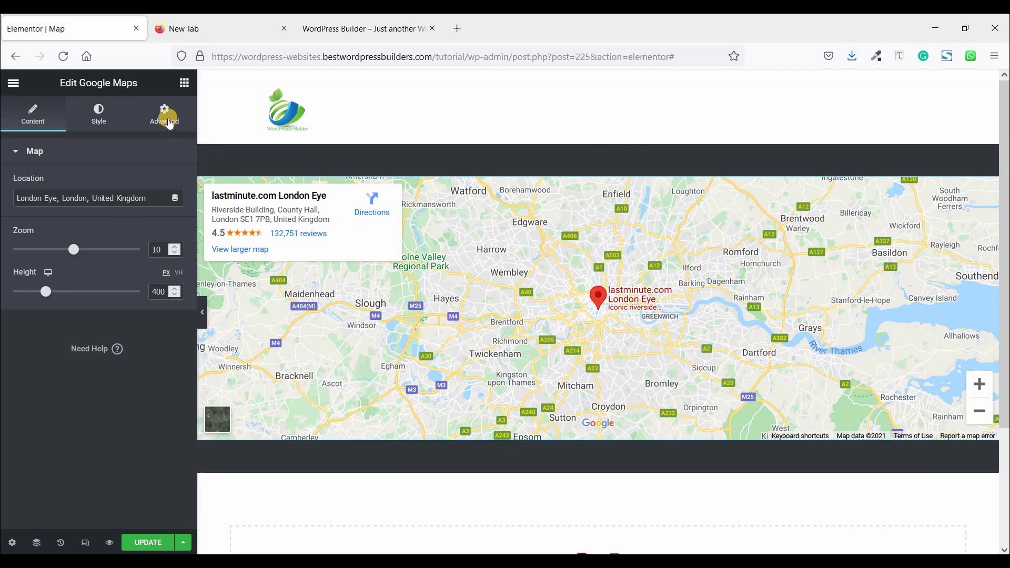
# Step: Start a selector:before rule in the map widget's Custom CSS with content ""
pyautogui.click(166, 116)
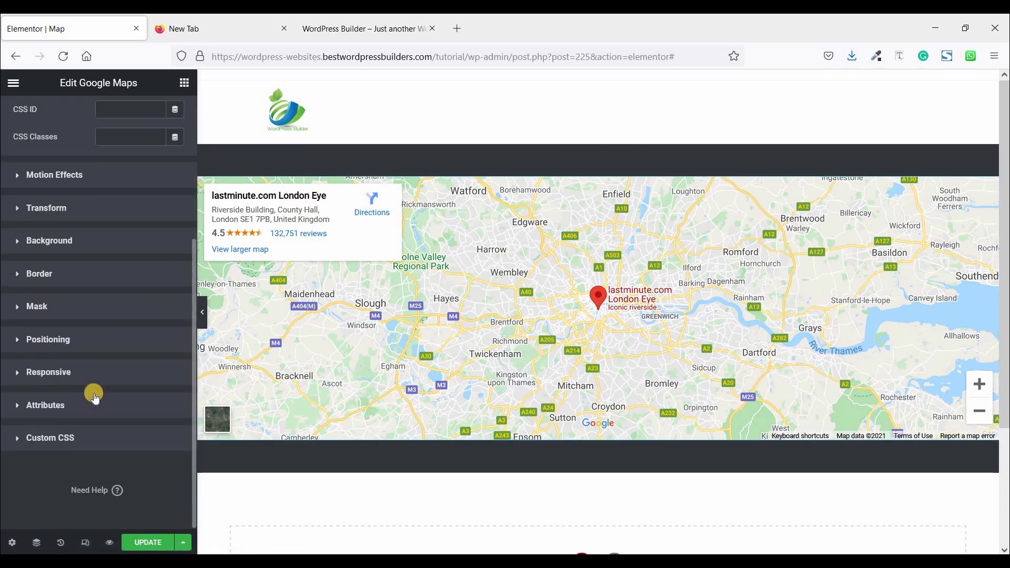
pyautogui.click(50, 438)
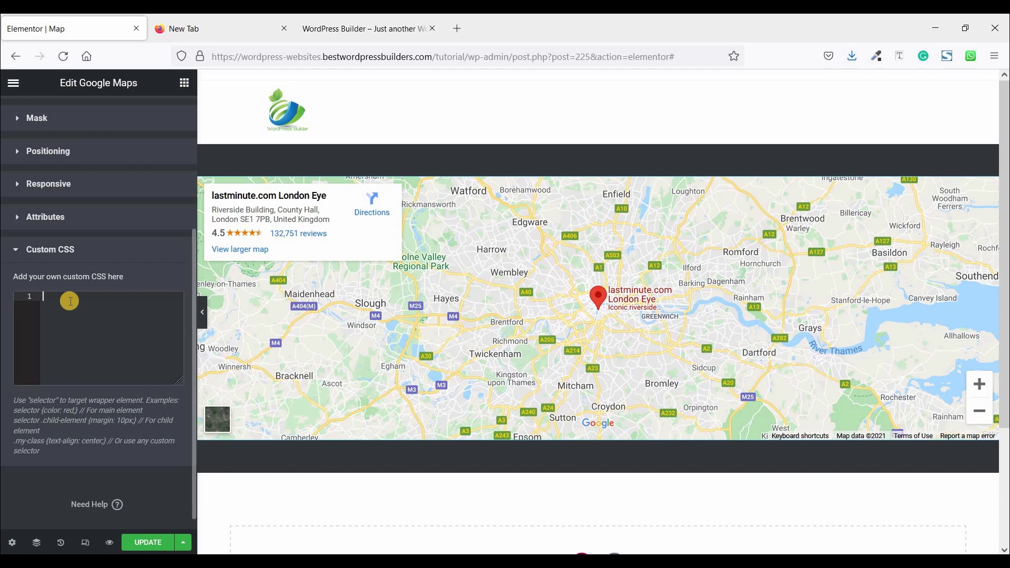
pyautogui.write('s')
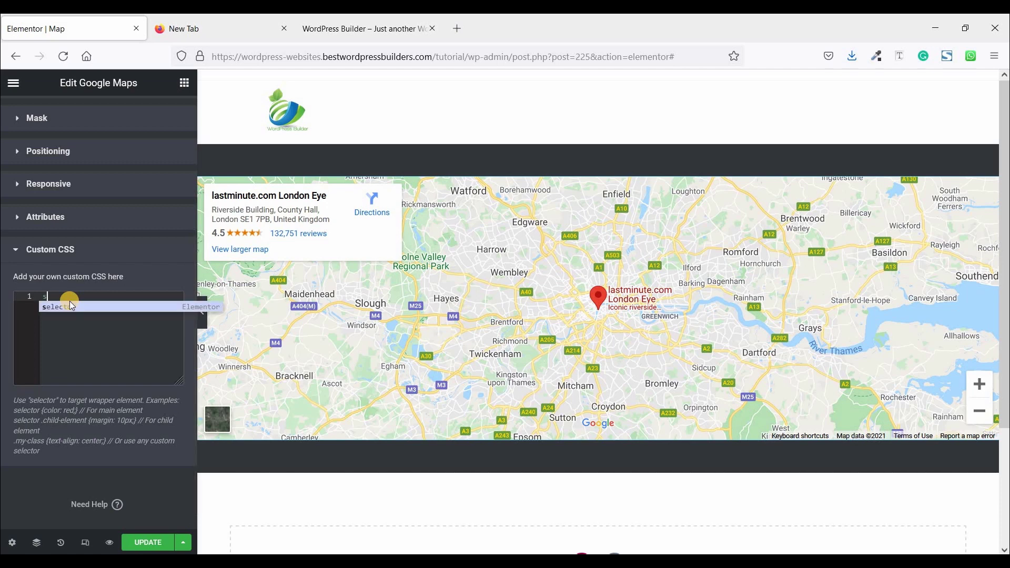
pyautogui.write('elector')
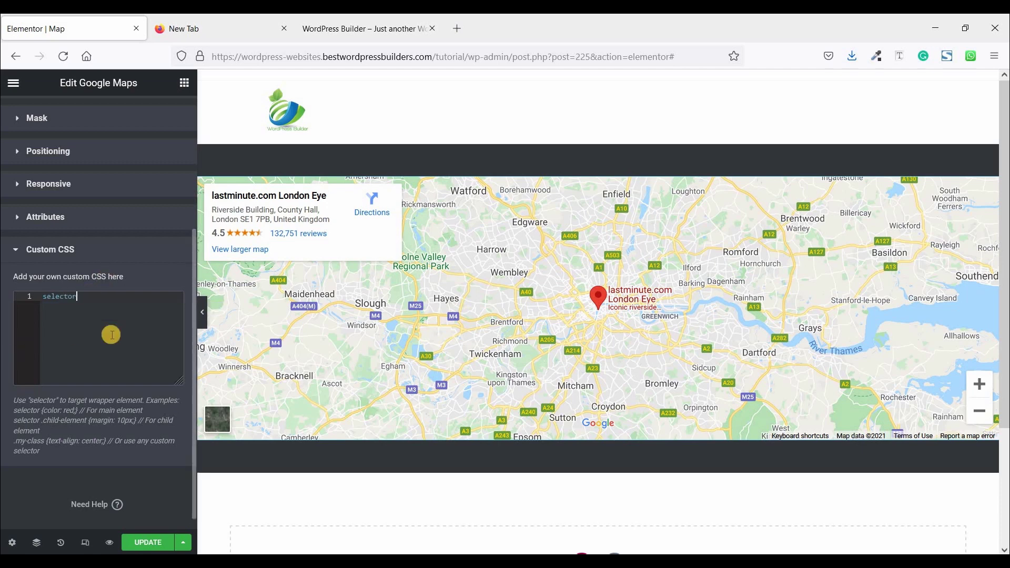
pyautogui.moveTo(149, 337)
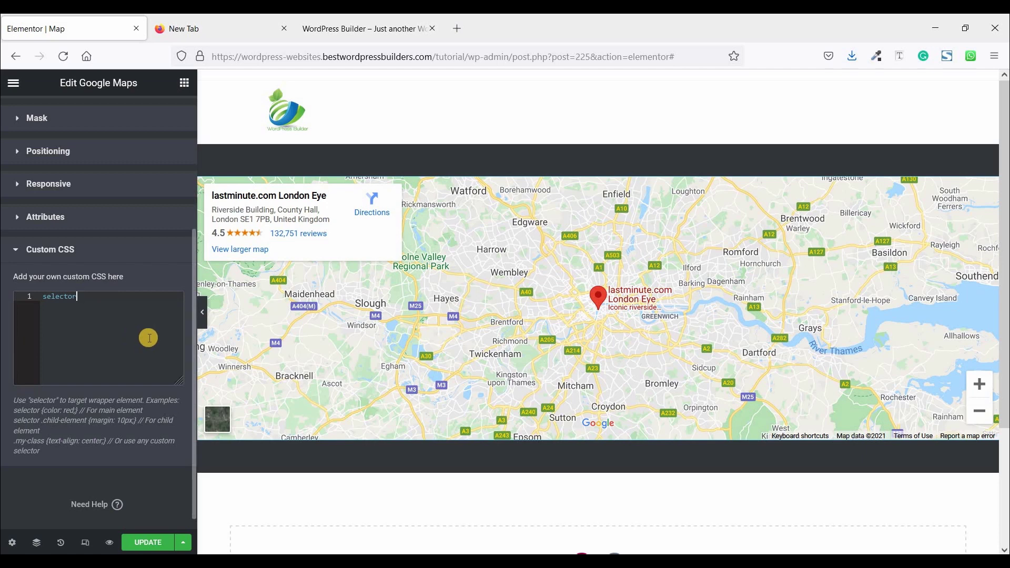
pyautogui.write(':be')
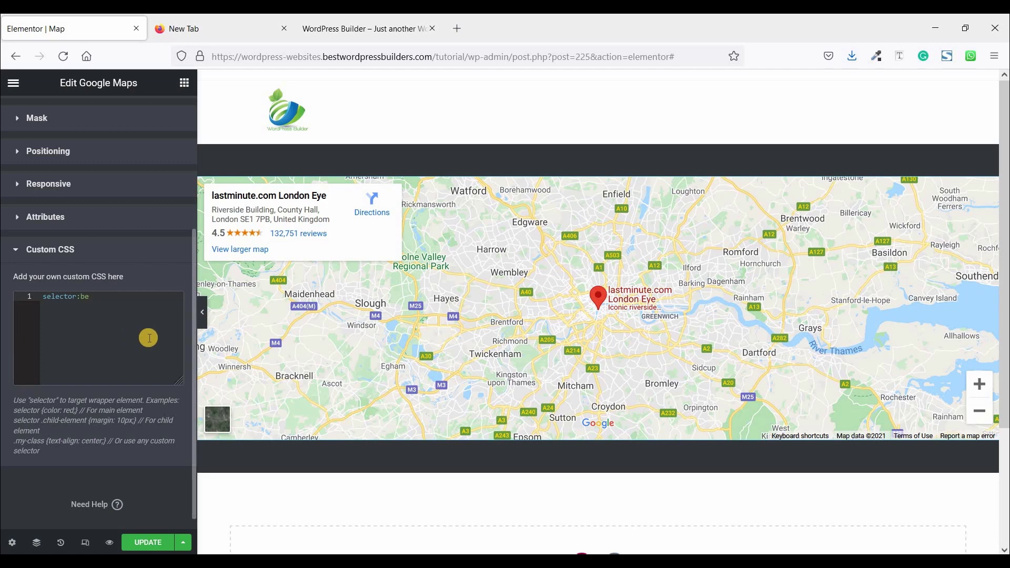
pyautogui.write('fore')
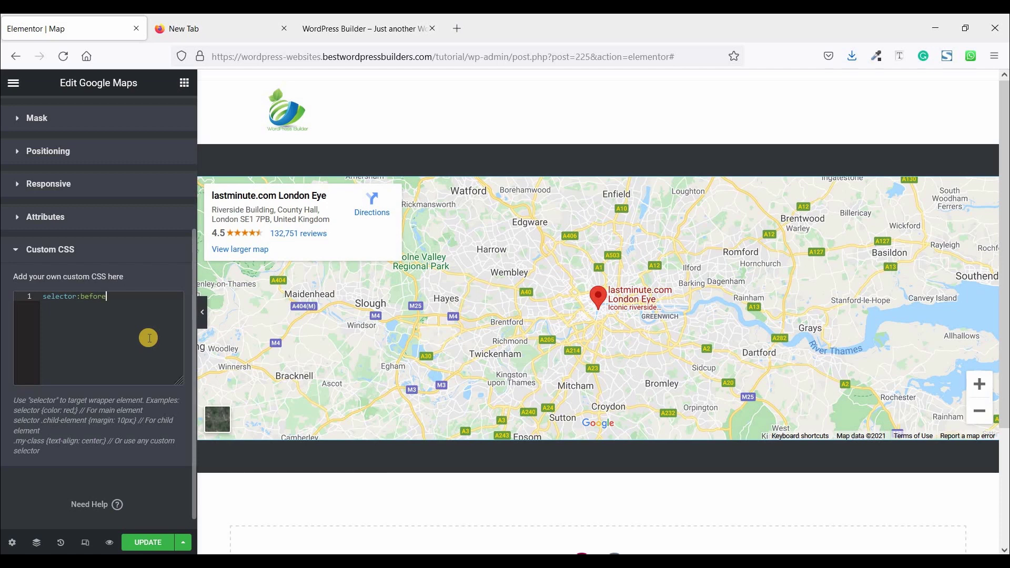
pyautogui.write('{')
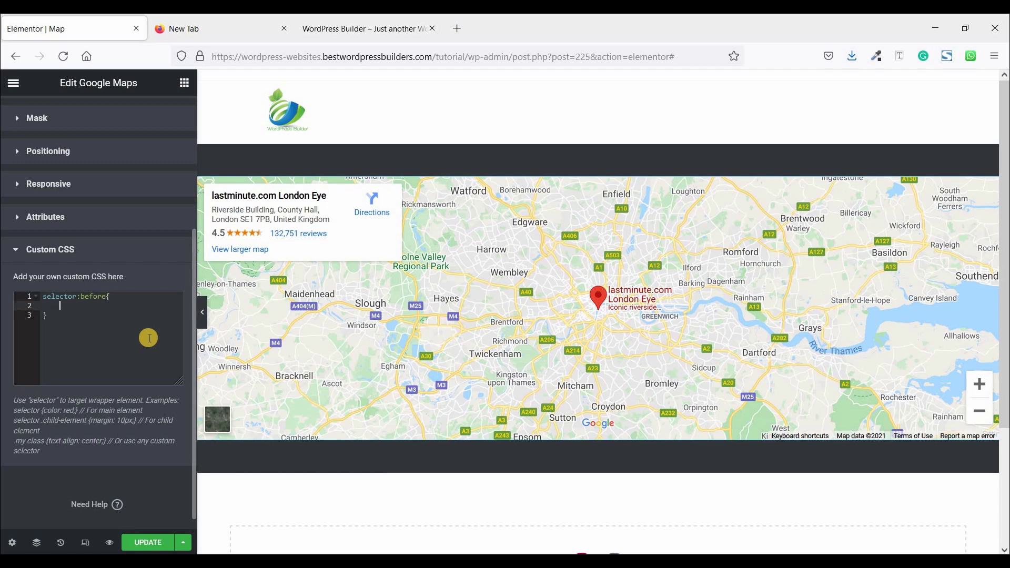
pyautogui.write('con')
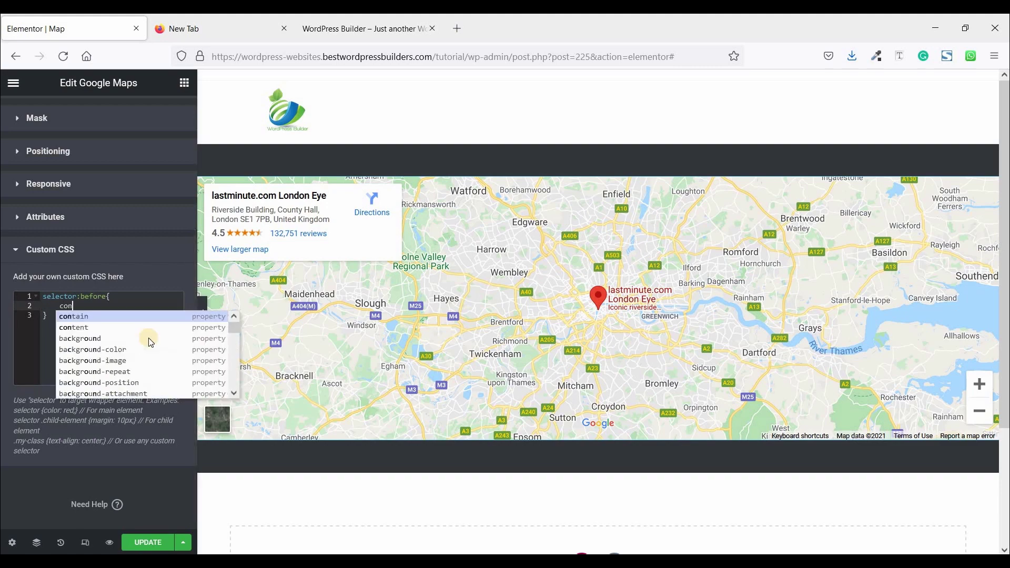
pyautogui.click(73, 327)
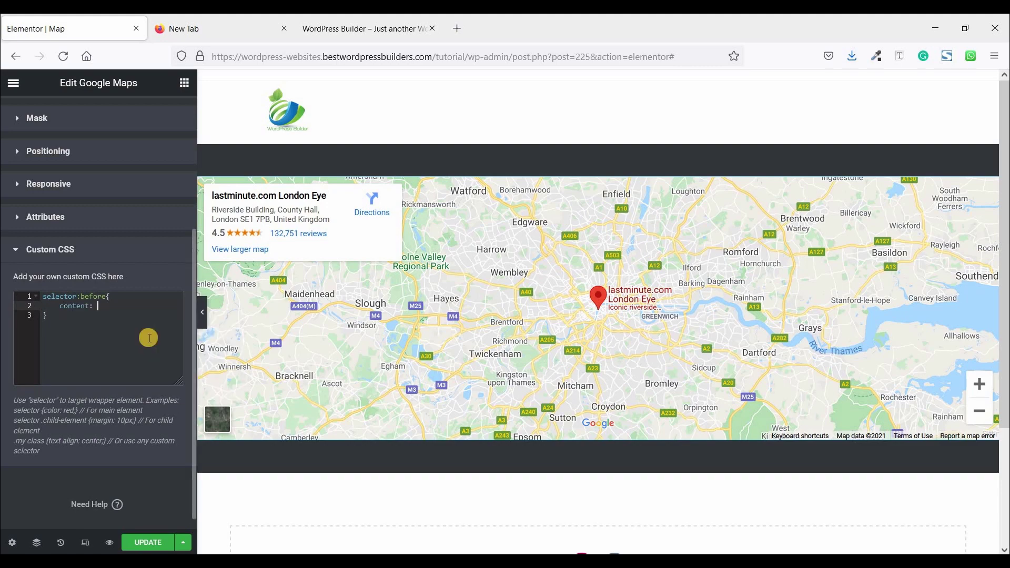
pyautogui.write('"";')
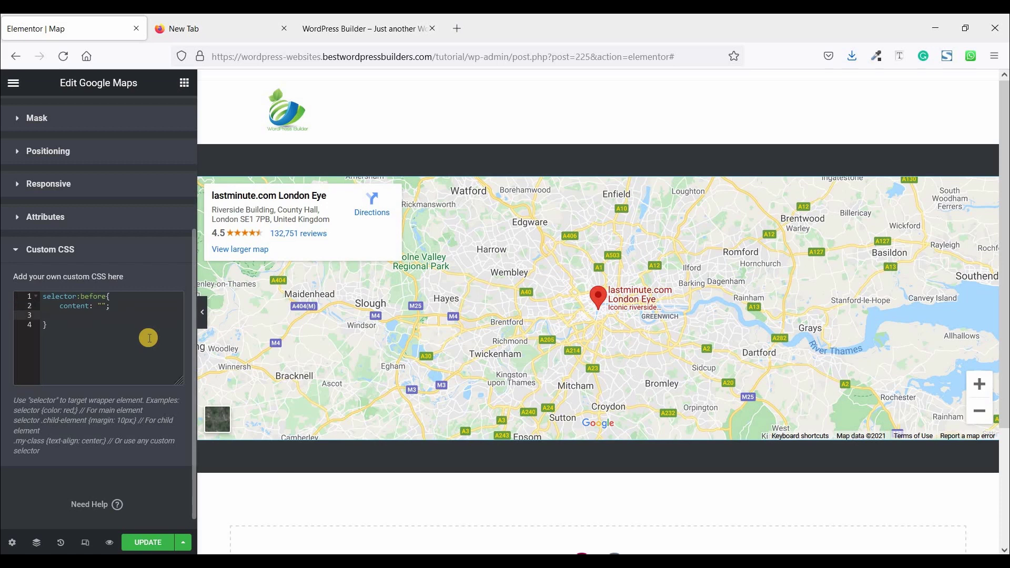
# Step: Make the overlay position absolute with width and height 100% and begin its background colour
pyautogui.write('pos')
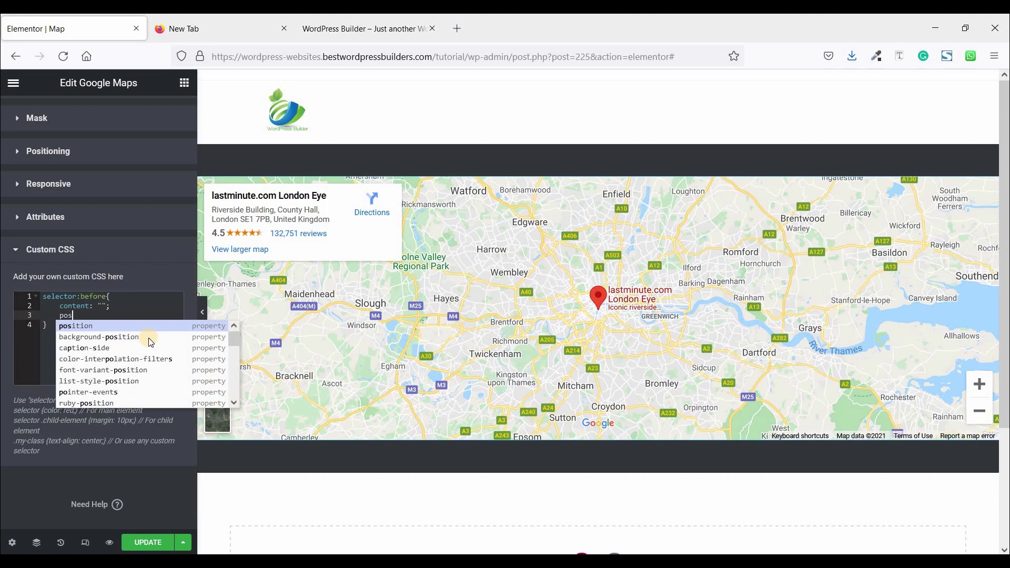
pyautogui.click(76, 326)
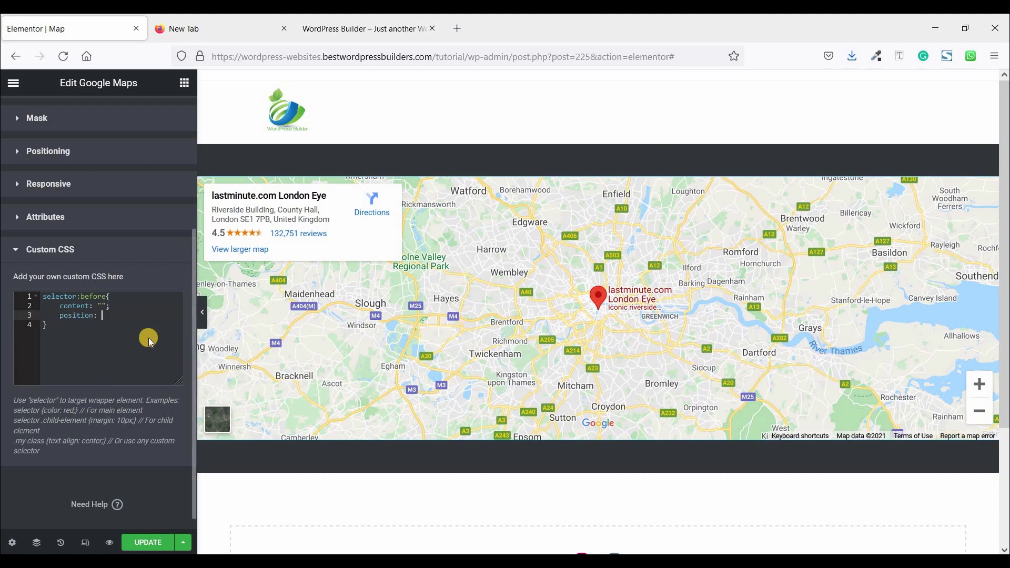
pyautogui.write('absolute')
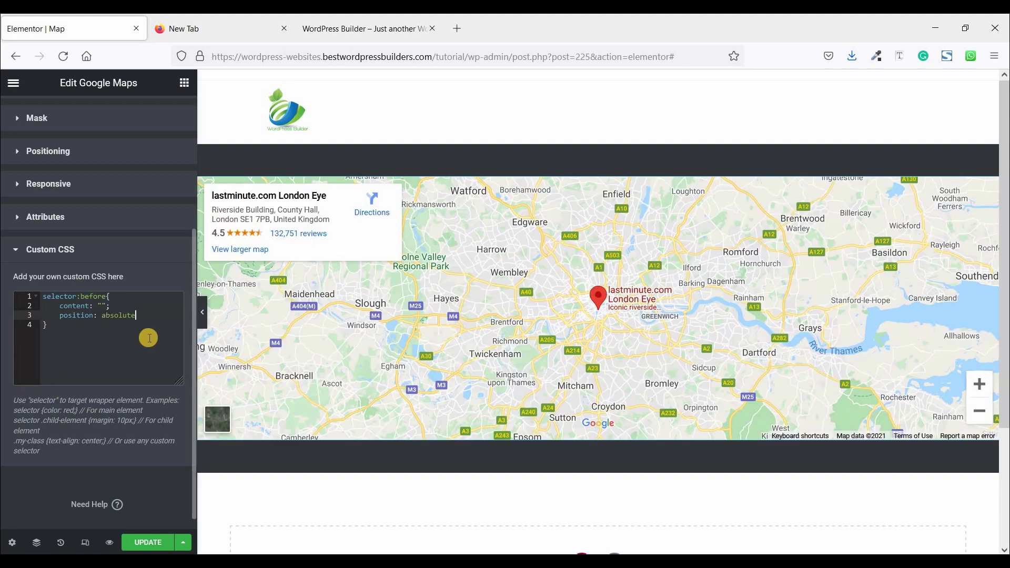
pyautogui.write(';')
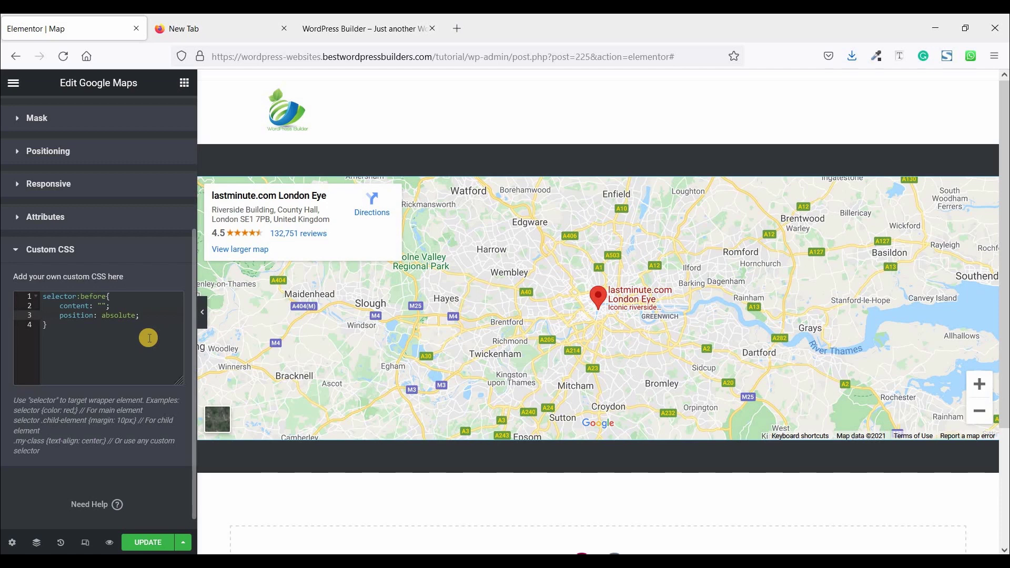
pyautogui.write('w')
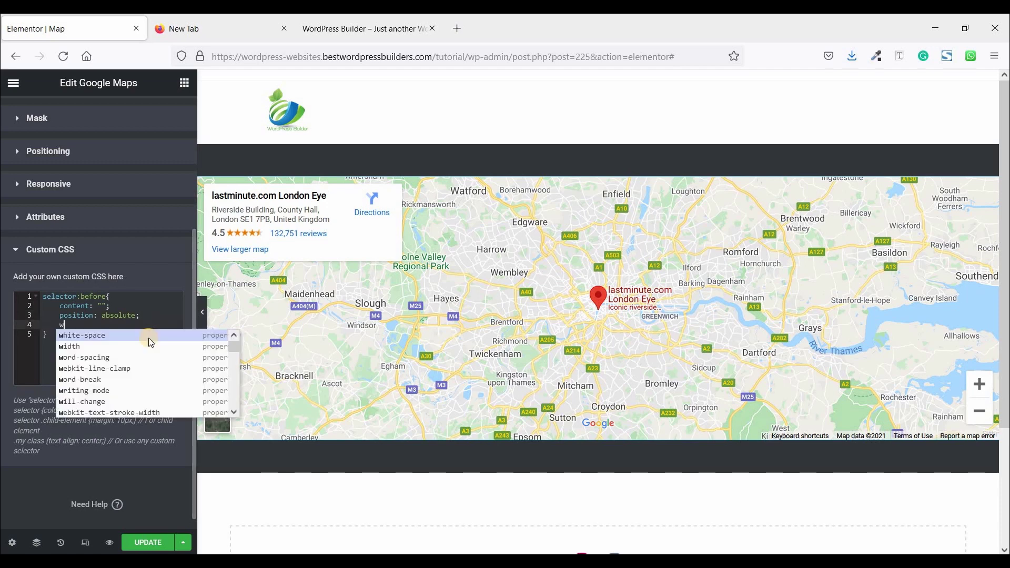
pyautogui.click(69, 346)
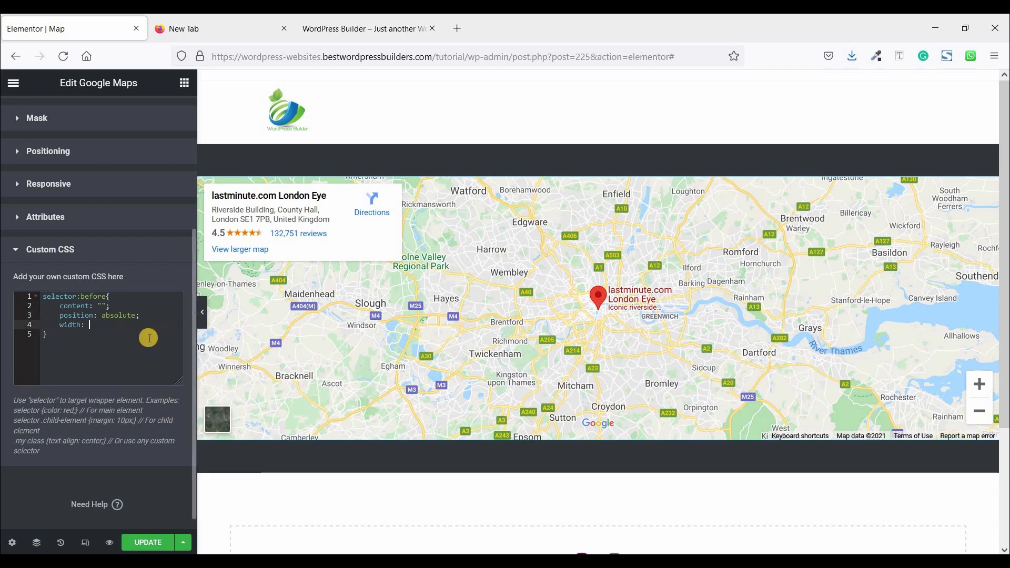
pyautogui.write('100%')
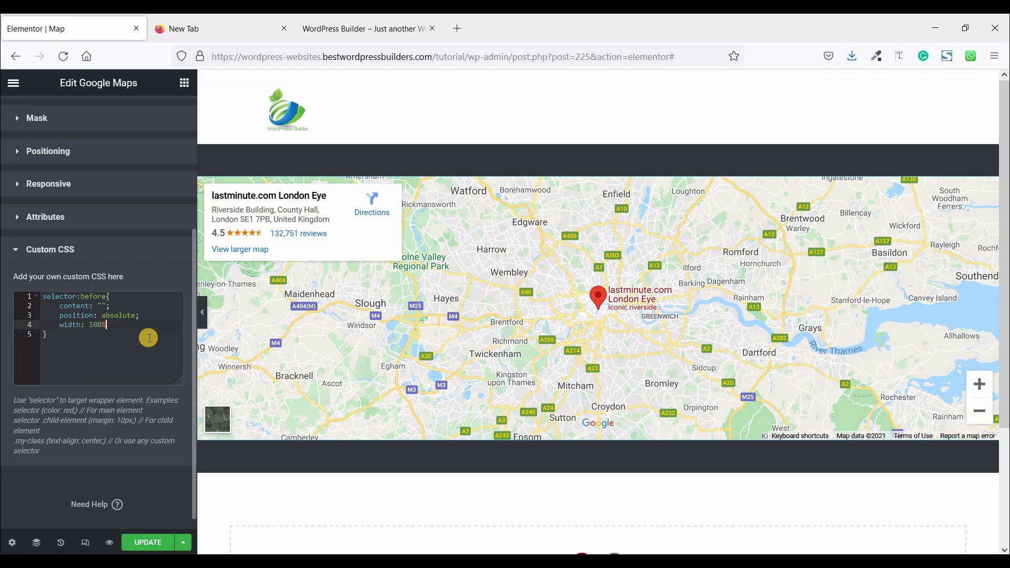
pyautogui.write(';')
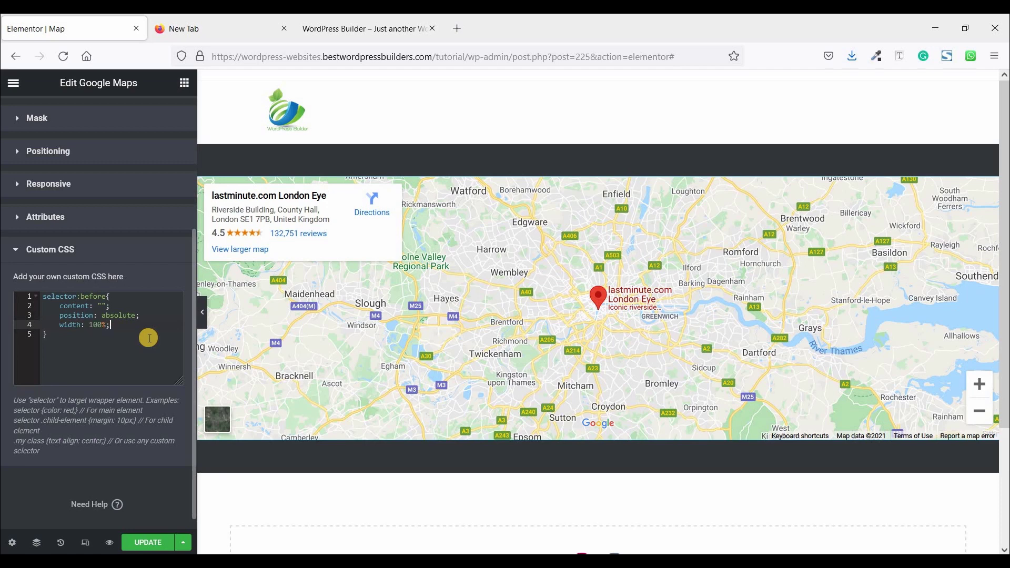
pyautogui.write('height: 100%')
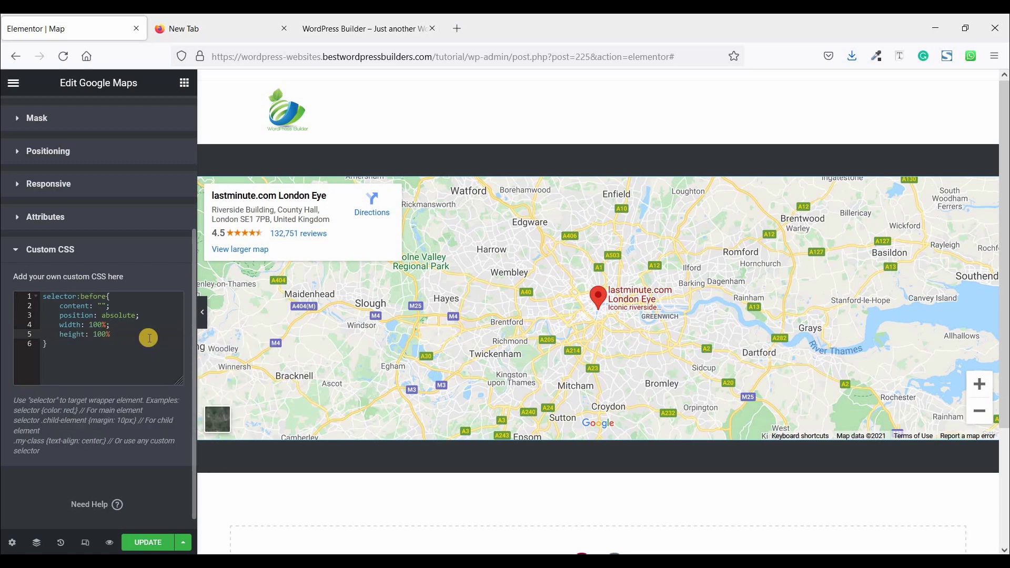
pyautogui.write(';')
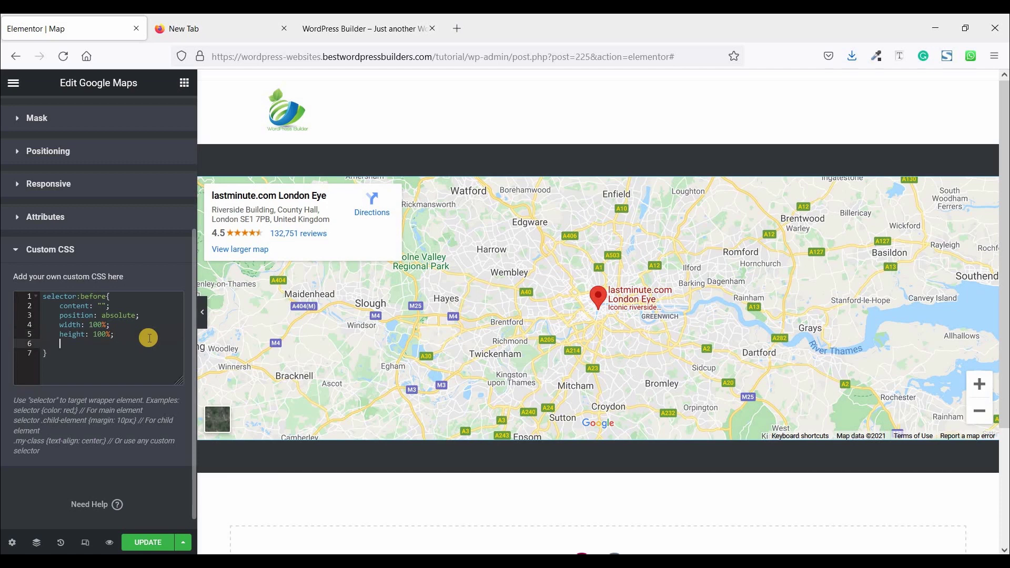
pyautogui.write('background-color: #ffffff')
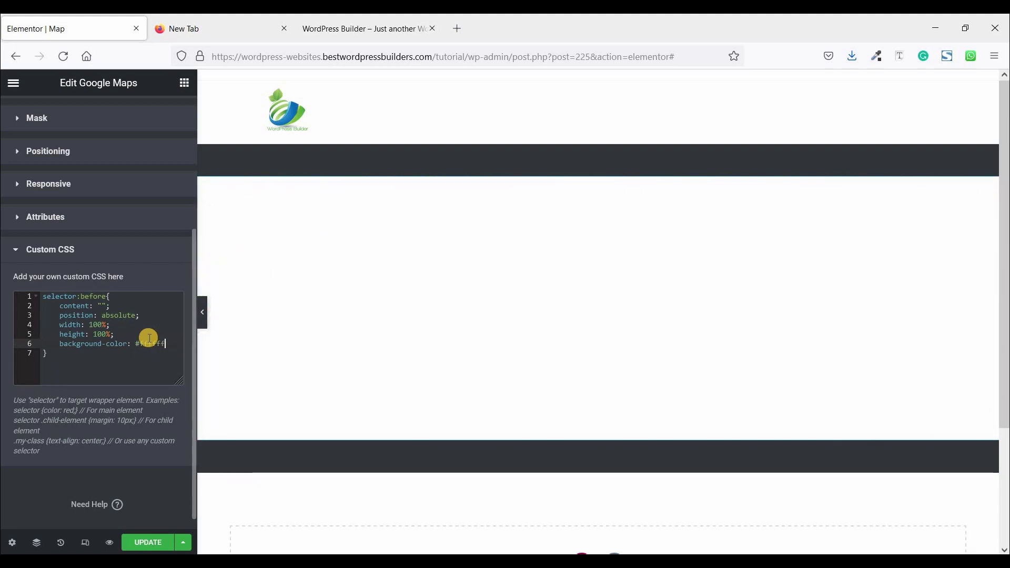
# Step: Add mix-blend-mode: difference to the overlay so the map shows in dark tones
pyautogui.write(';')
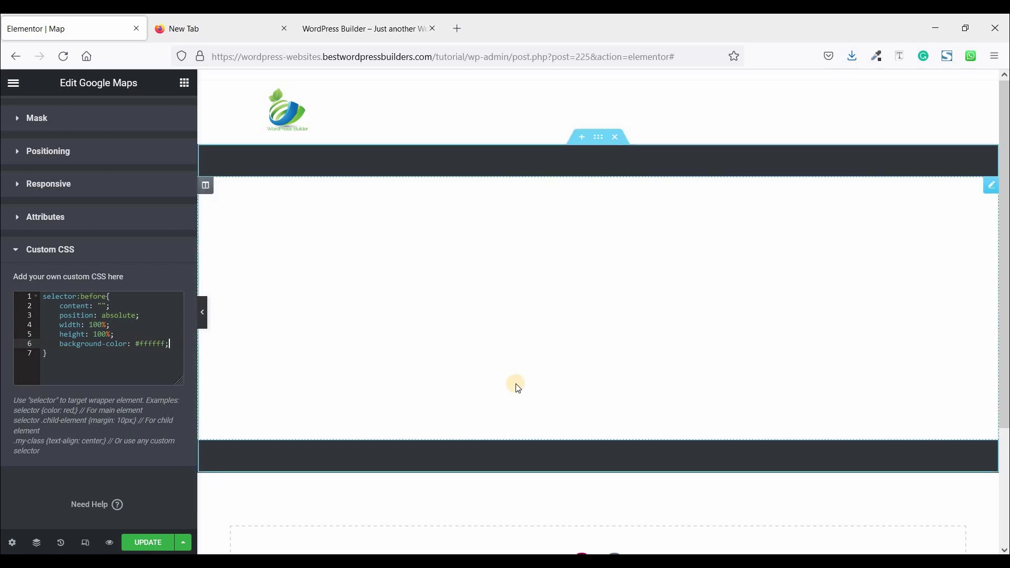
pyautogui.write('mi')
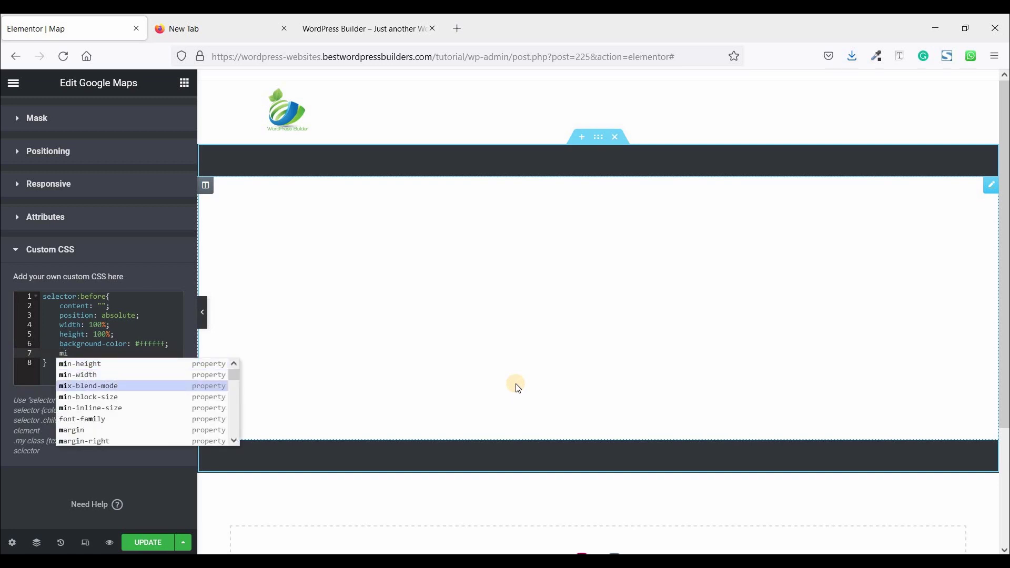
pyautogui.click(87, 385)
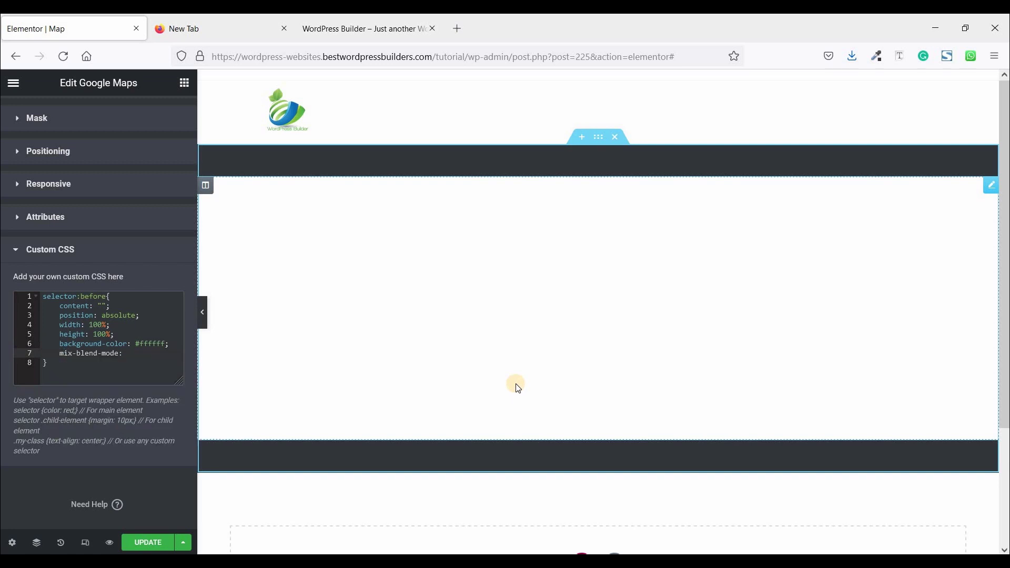
pyautogui.write('di')
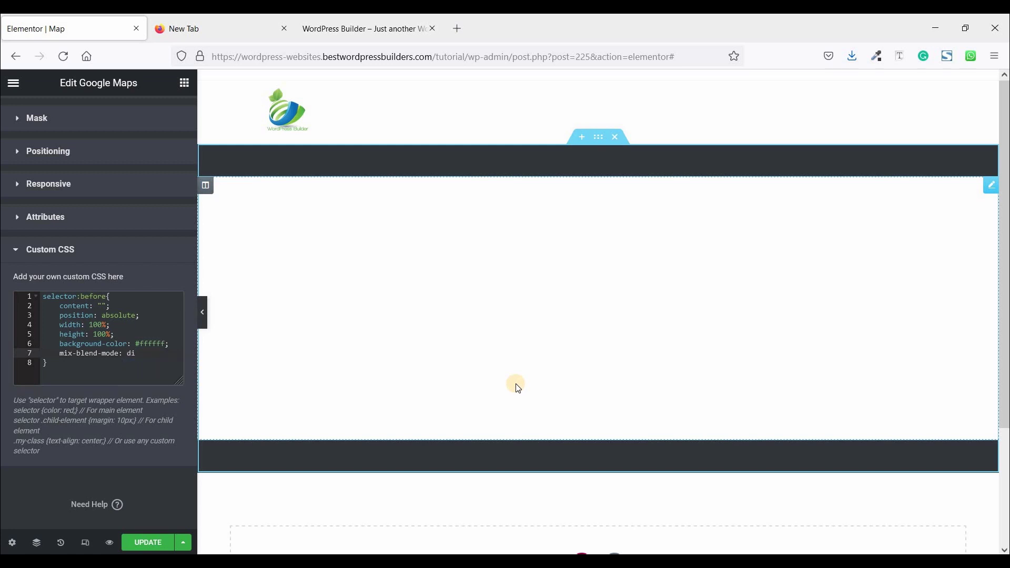
pyautogui.write('ffere')
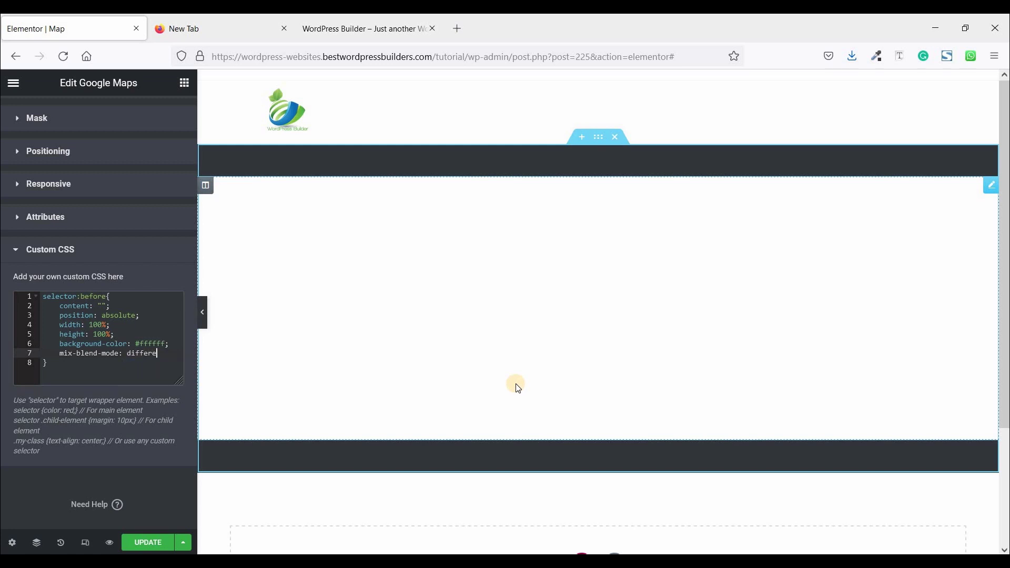
pyautogui.write('nce')
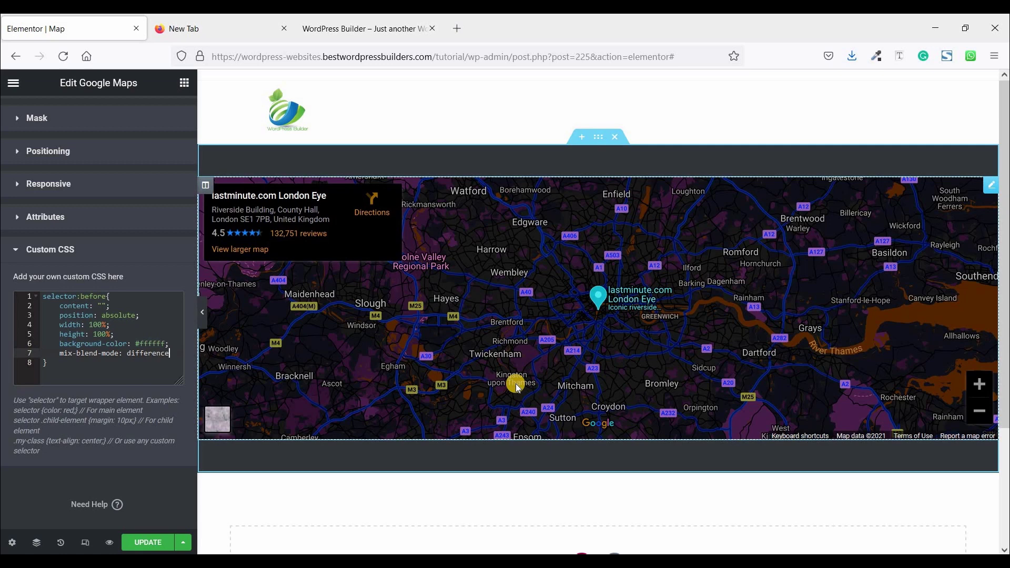
pyautogui.moveTo(420, 412)
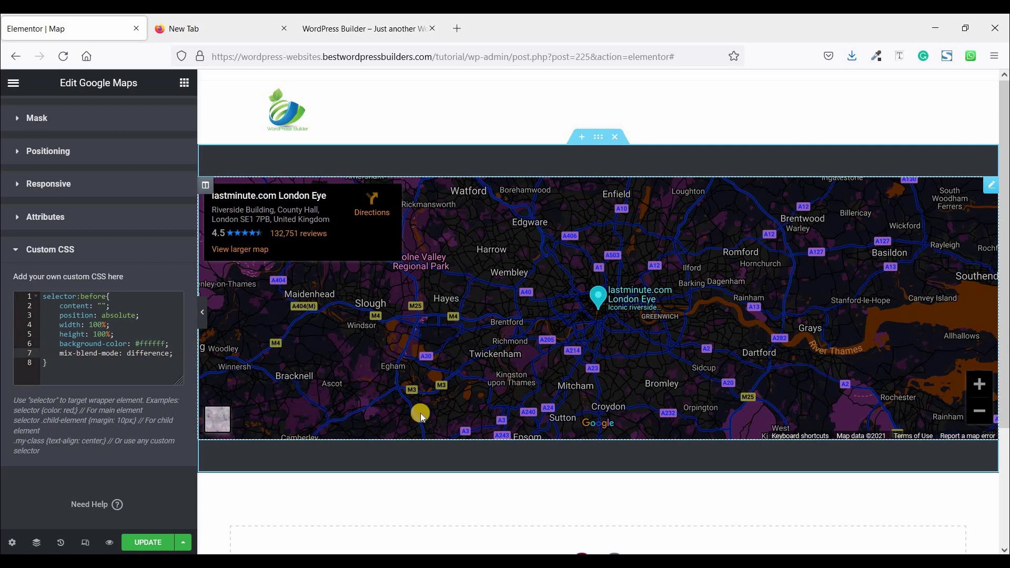
pyautogui.moveTo(477, 295)
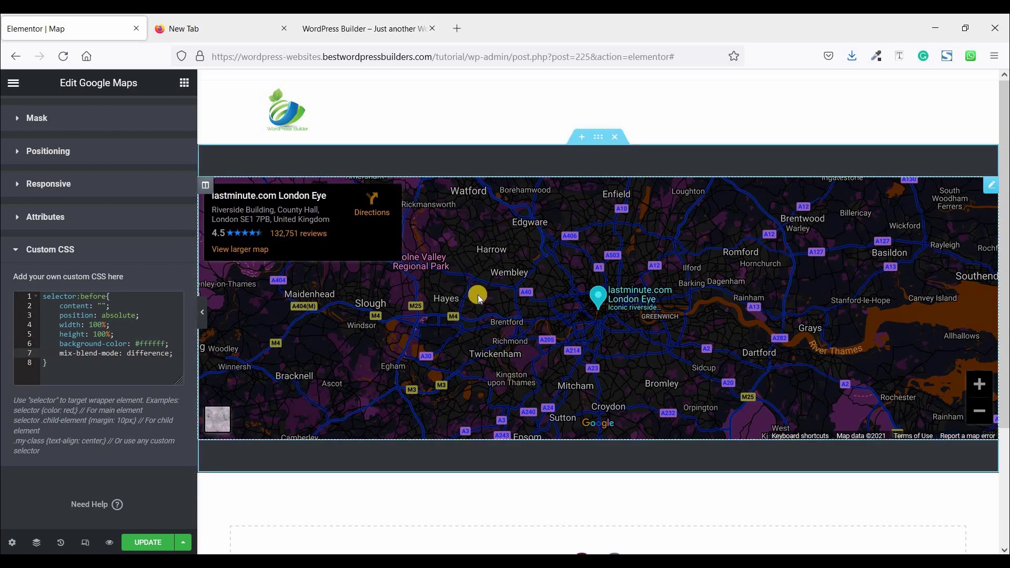
pyautogui.moveTo(197, 333)
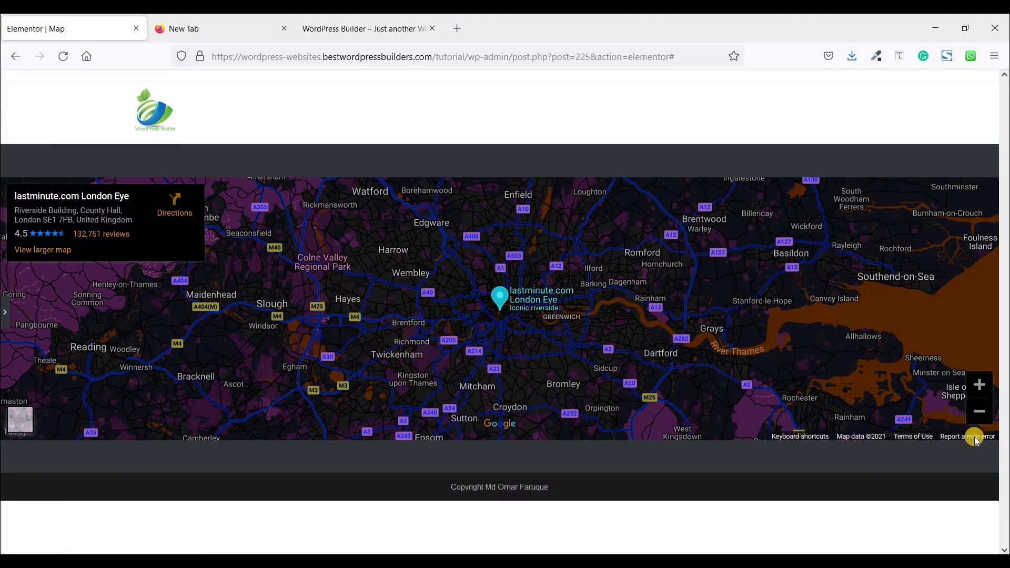
pyautogui.moveTo(442, 243)
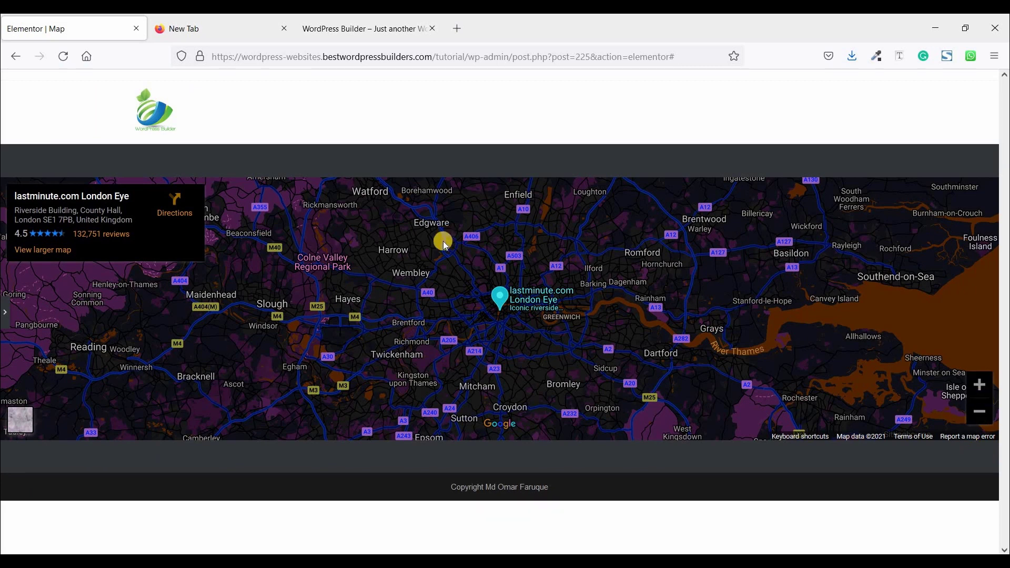
pyautogui.moveTo(443, 242)
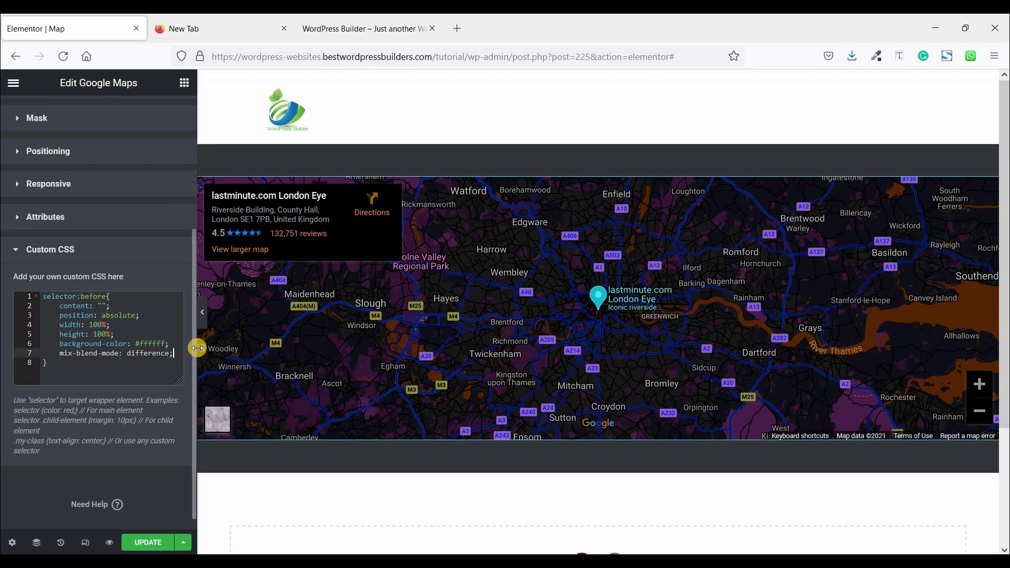
# Step: Add pointer-events: none to the overlay and verify the dark map's zoom controls still work
pyautogui.press('Return')
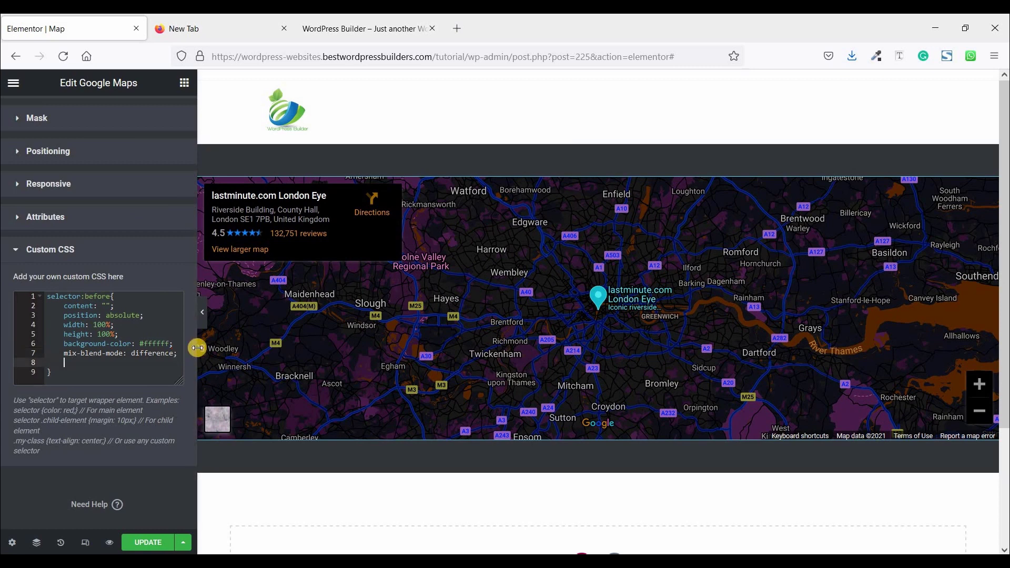
pyautogui.write('pointer-events: none;')
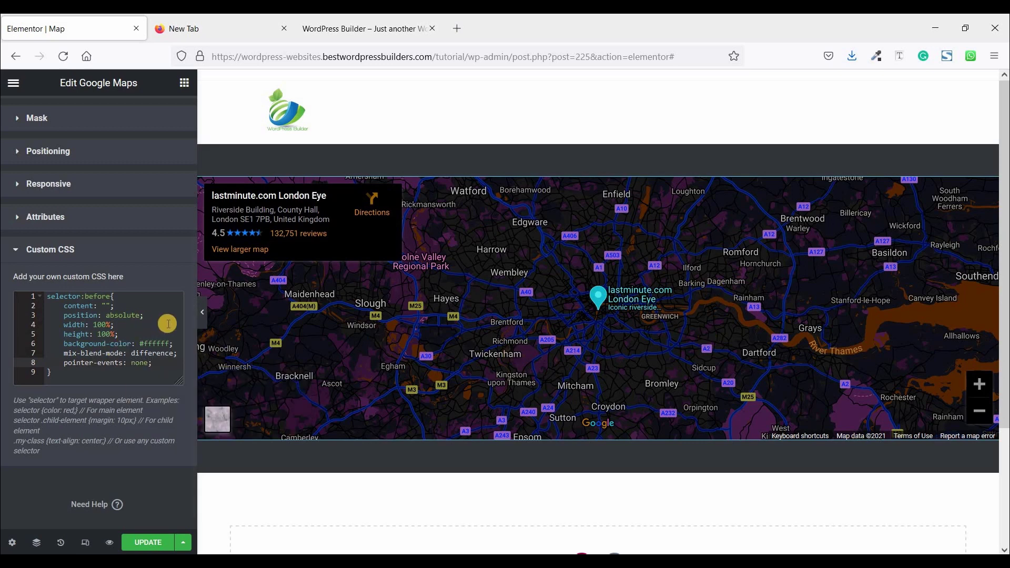
pyautogui.click(202, 312)
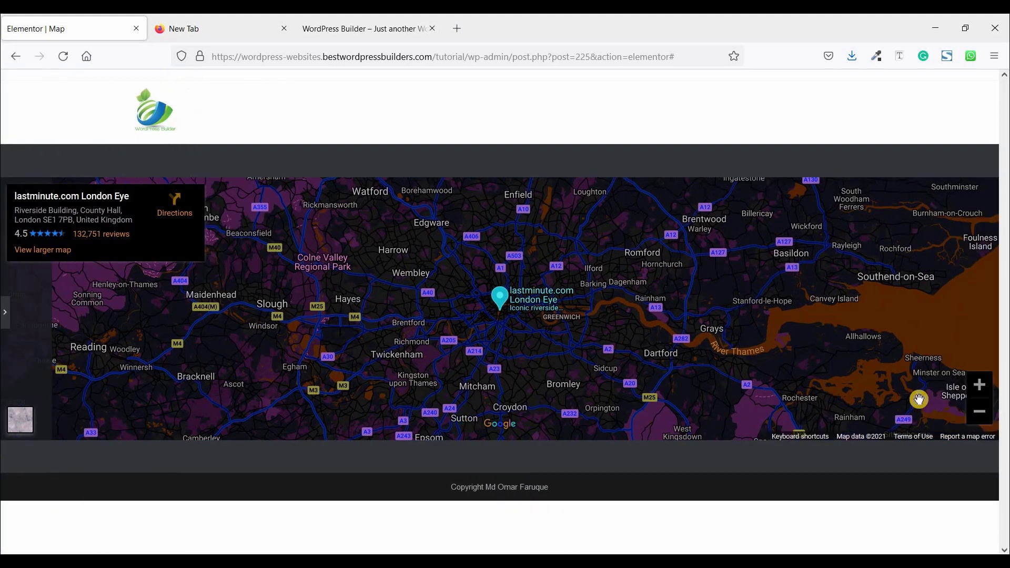
pyautogui.click(977, 384)
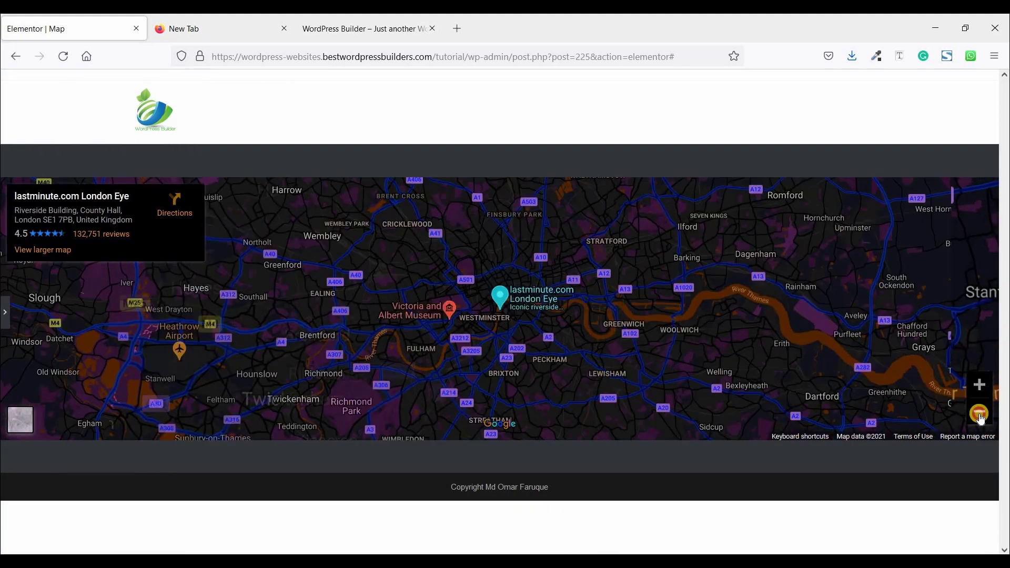
pyautogui.click(978, 415)
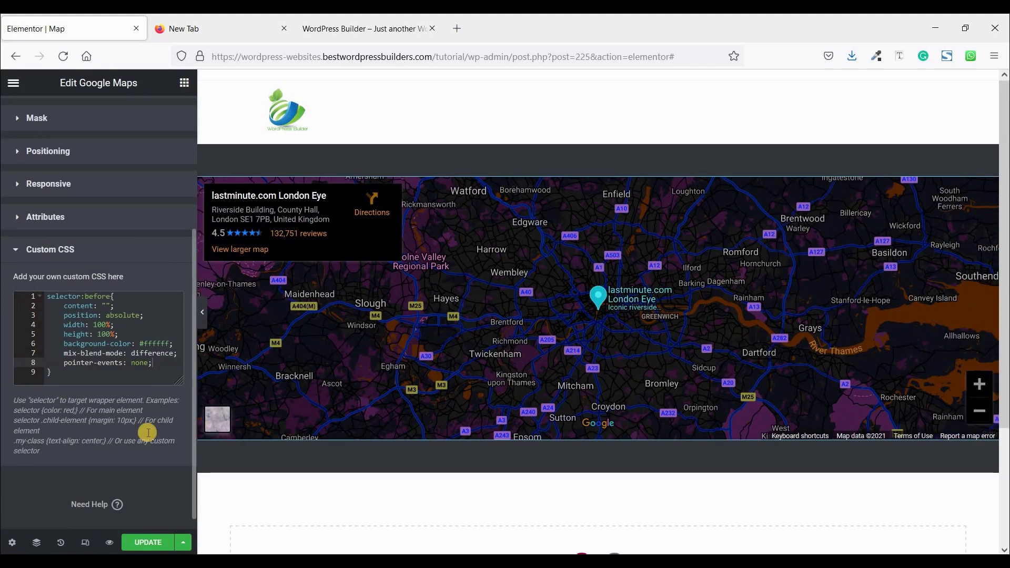
# Step: Update the page to save changes and preview the dark map without the editor panel
pyautogui.click(148, 542)
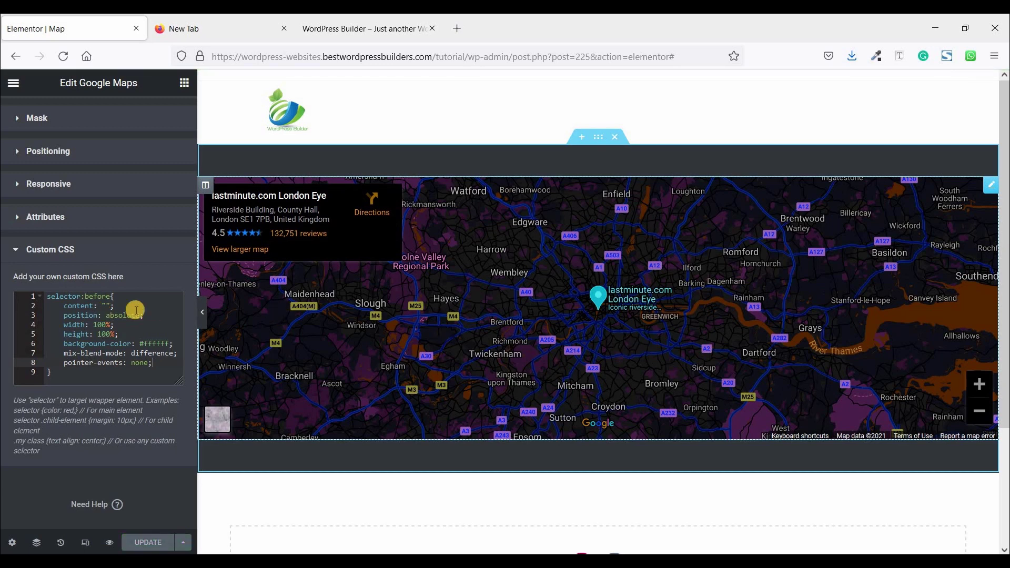
pyautogui.click(202, 311)
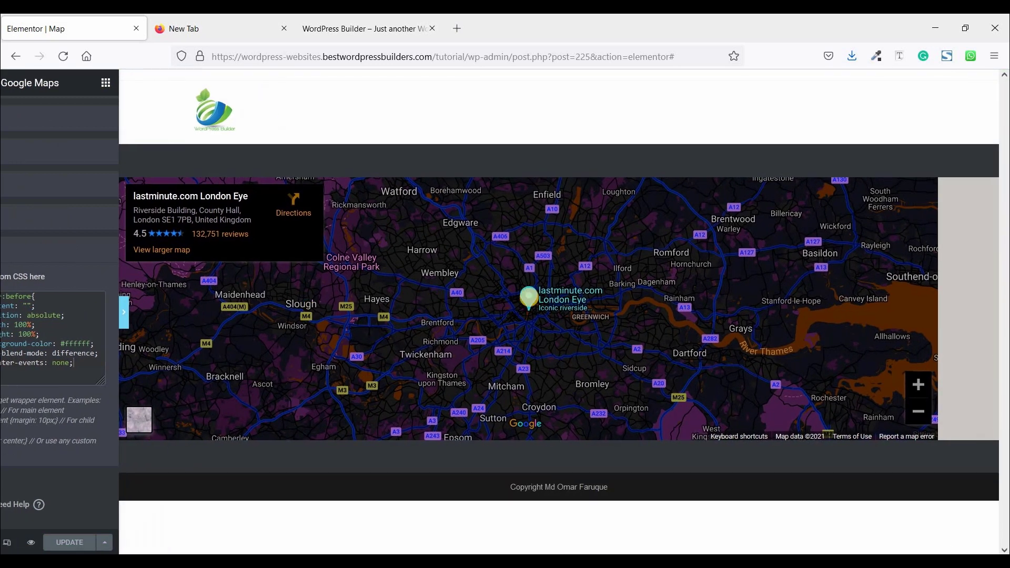
pyautogui.click(123, 312)
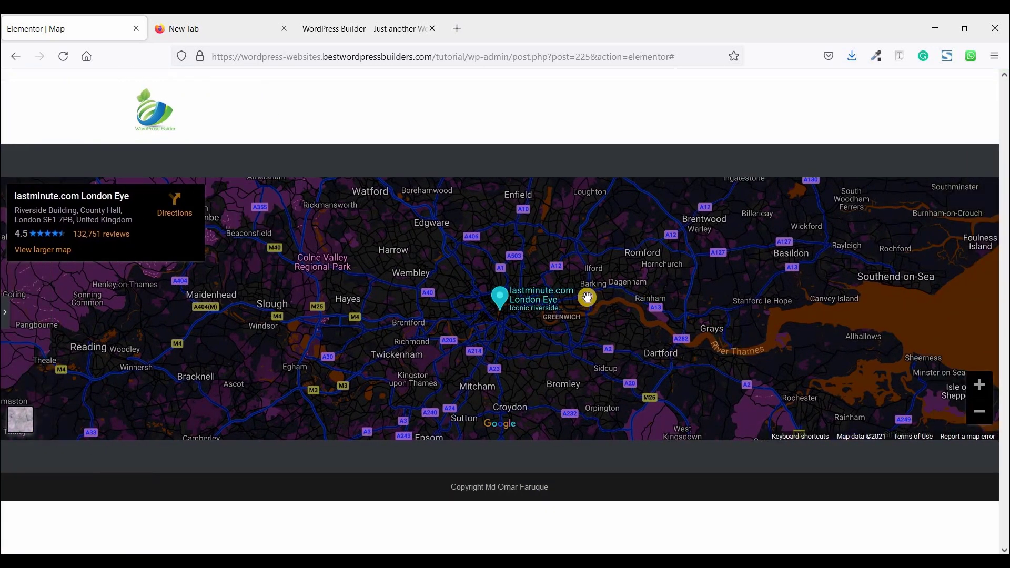